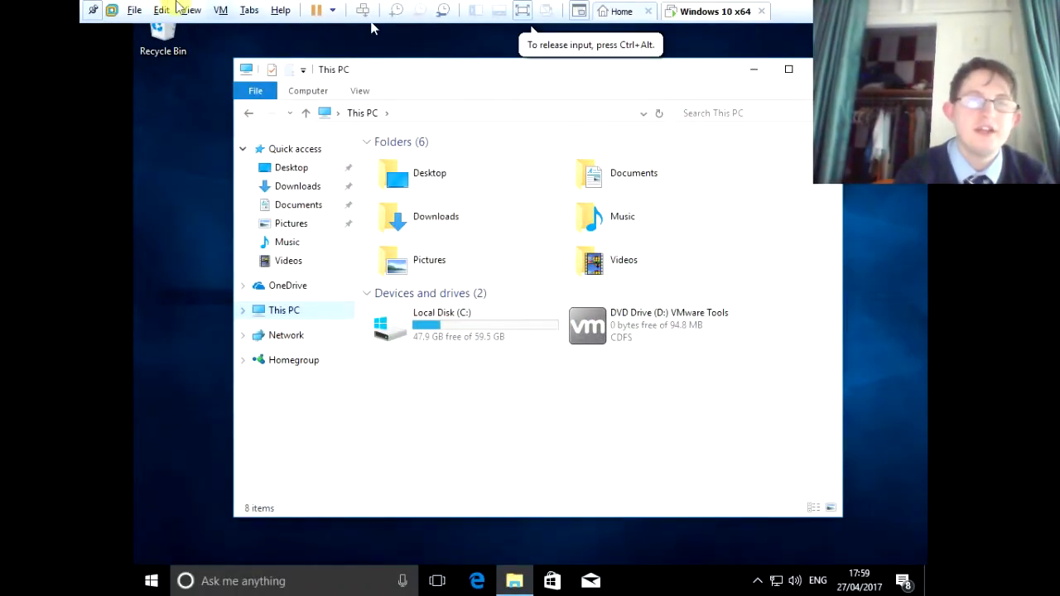
- Browse the virtual machine menu options and dismiss them without choosing anything
{"action": "left_click", "coordinate": [191, 10]}
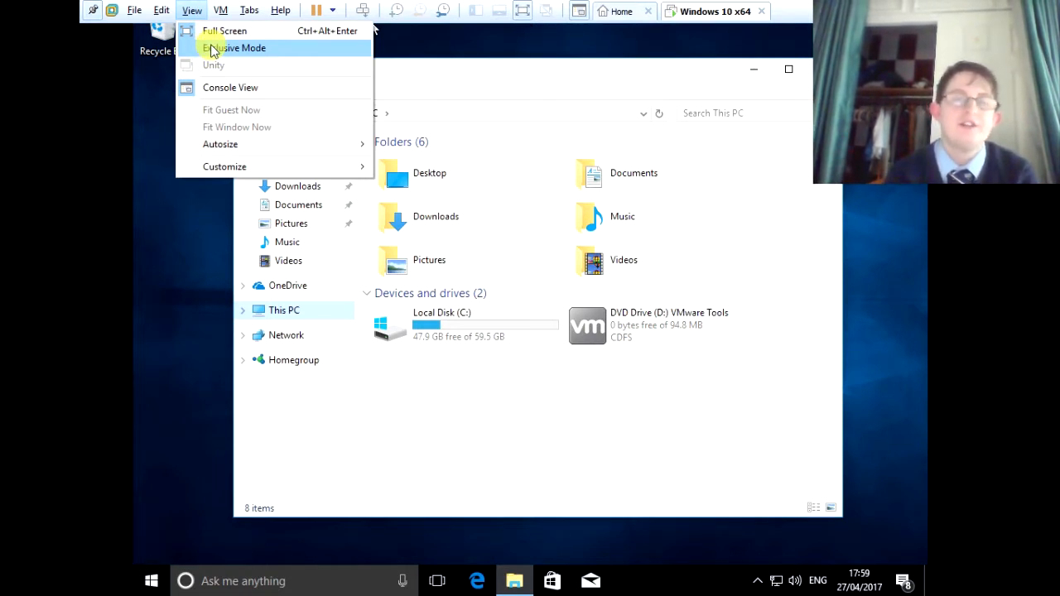
{"action": "left_click", "coordinate": [220, 10]}
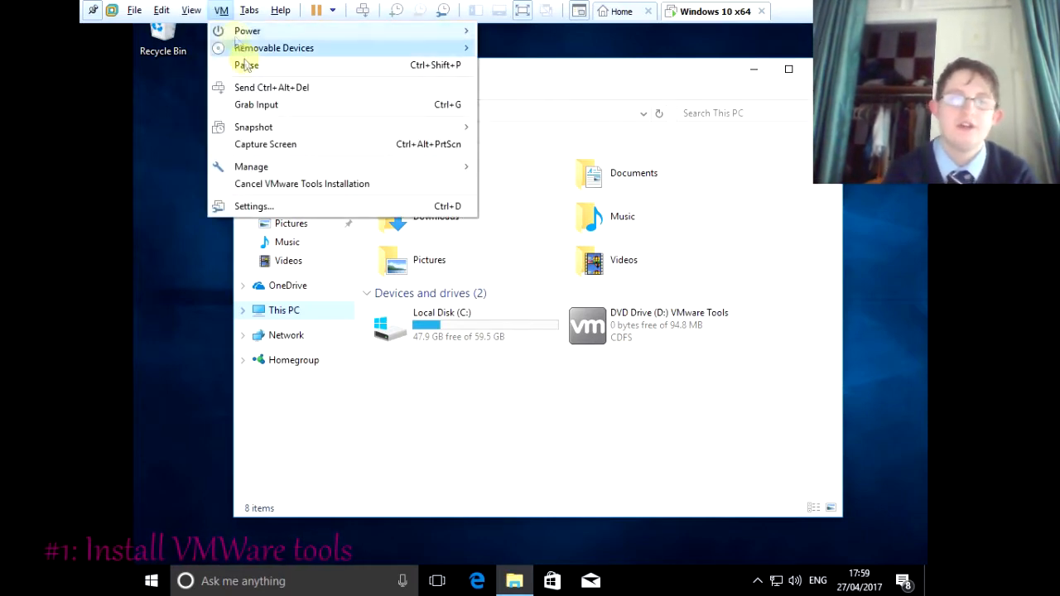
{"action": "mouse_move", "coordinate": [221, 11]}
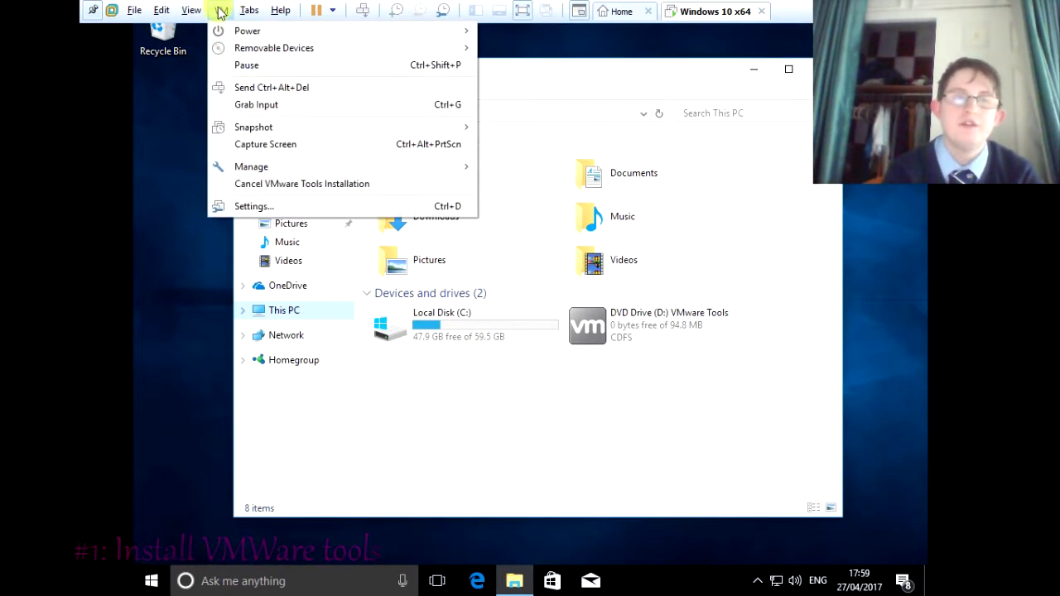
{"action": "mouse_move", "coordinate": [301, 183]}
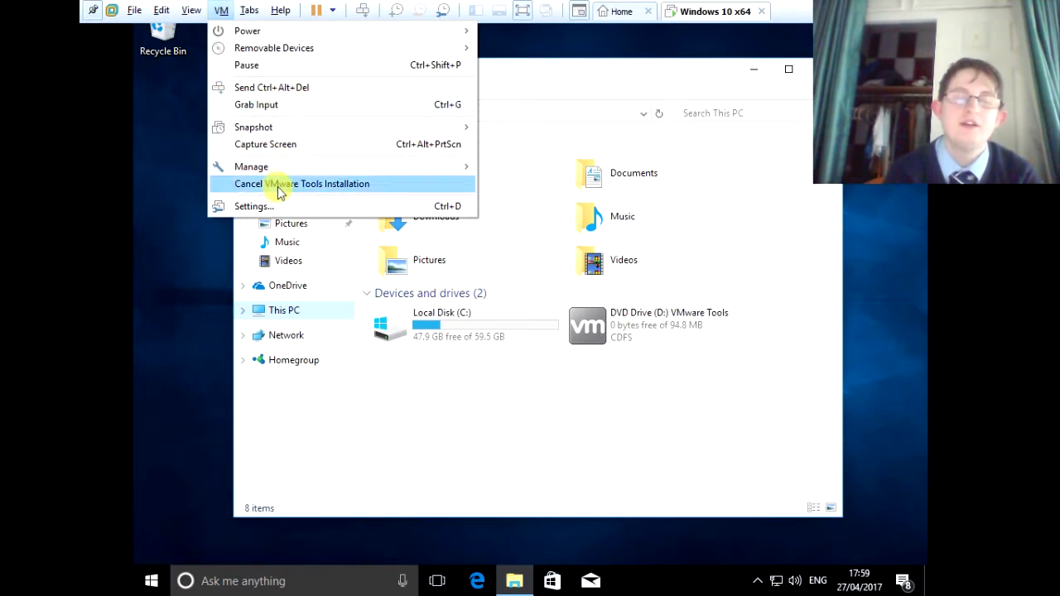
{"action": "mouse_move", "coordinate": [454, 313]}
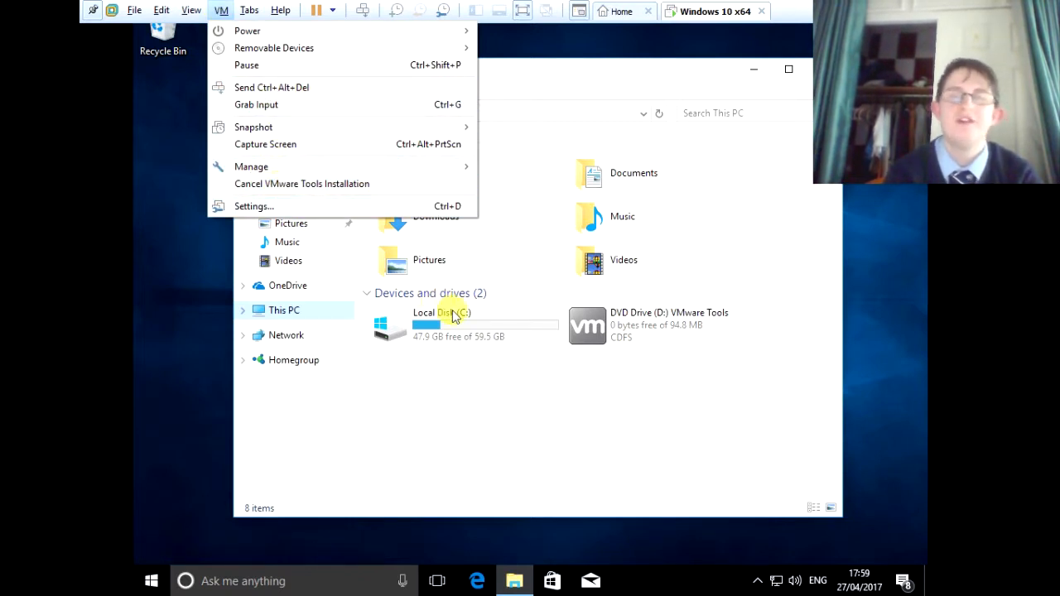
{"action": "left_click", "coordinate": [256, 105]}
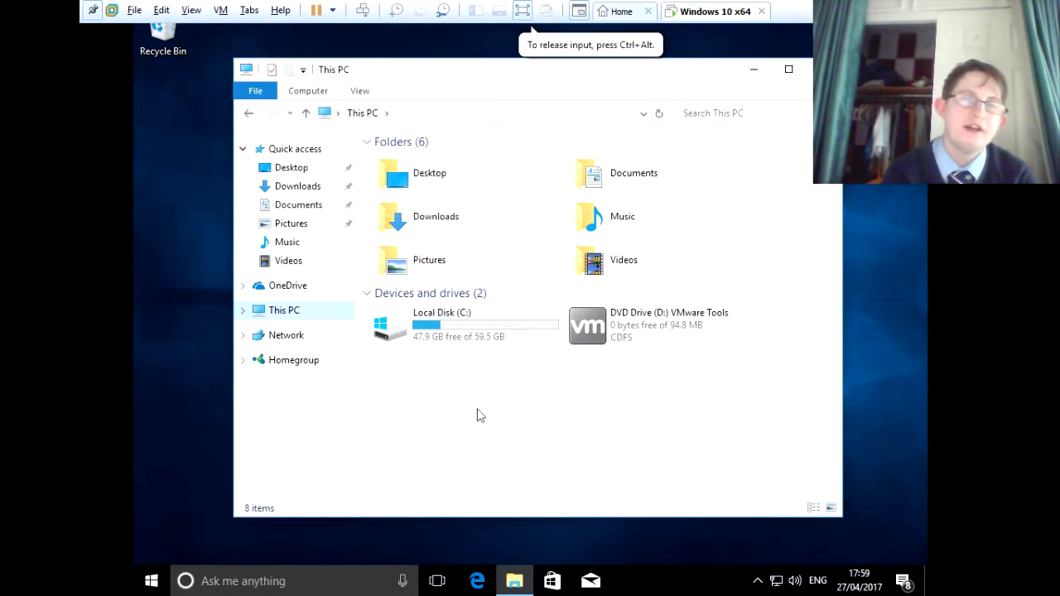
{"action": "mouse_move", "coordinate": [617, 413]}
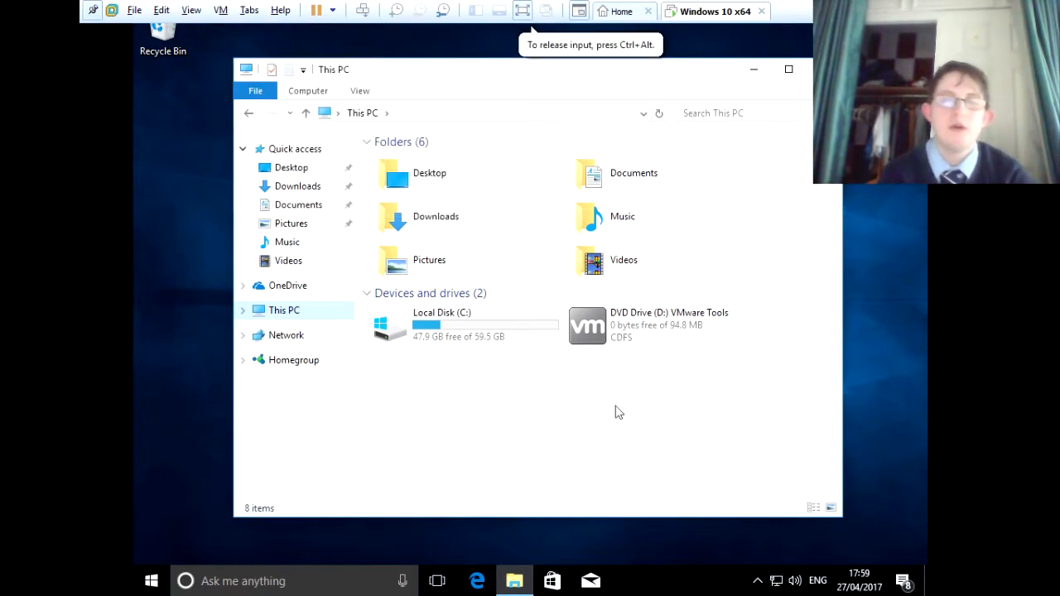
- Launch the VMware Tools installer from DVD Drive (D:) and approve the UAC prompt
{"action": "left_click", "coordinate": [662, 324]}
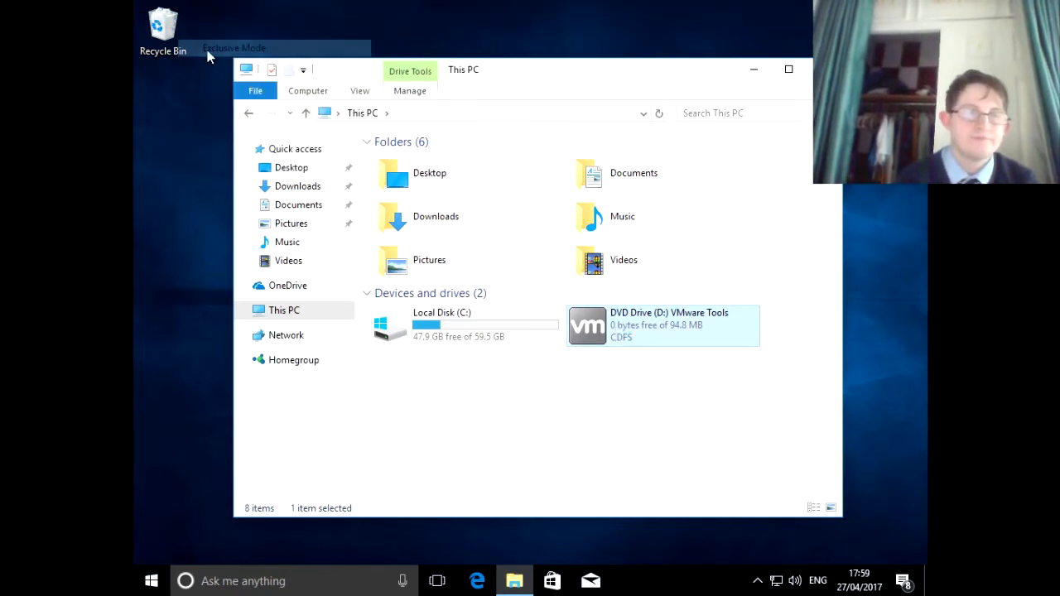
{"action": "mouse_move", "coordinate": [505, 186]}
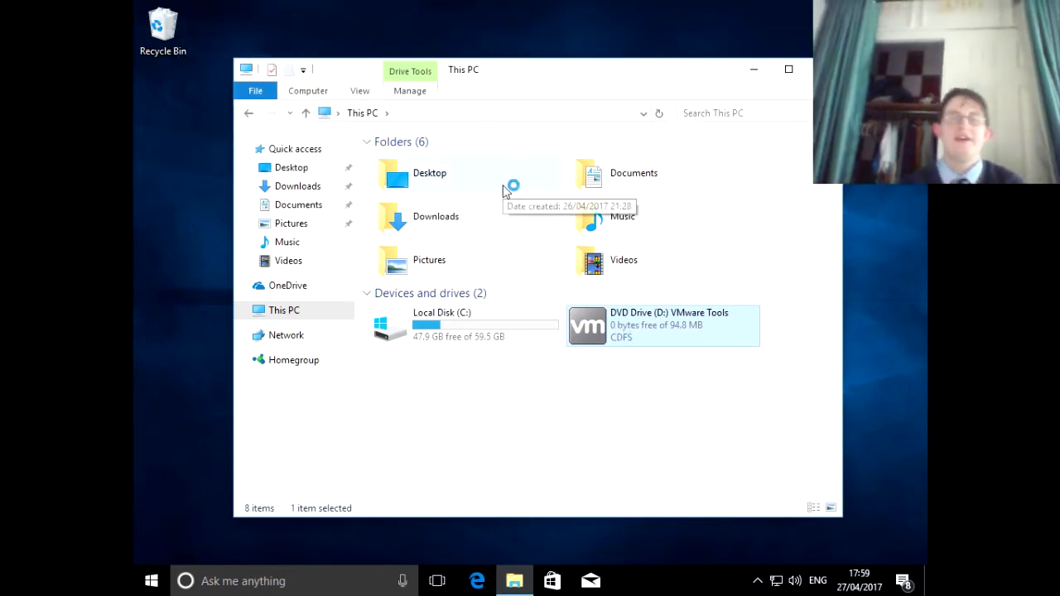
{"action": "double_click", "coordinate": [663, 325]}
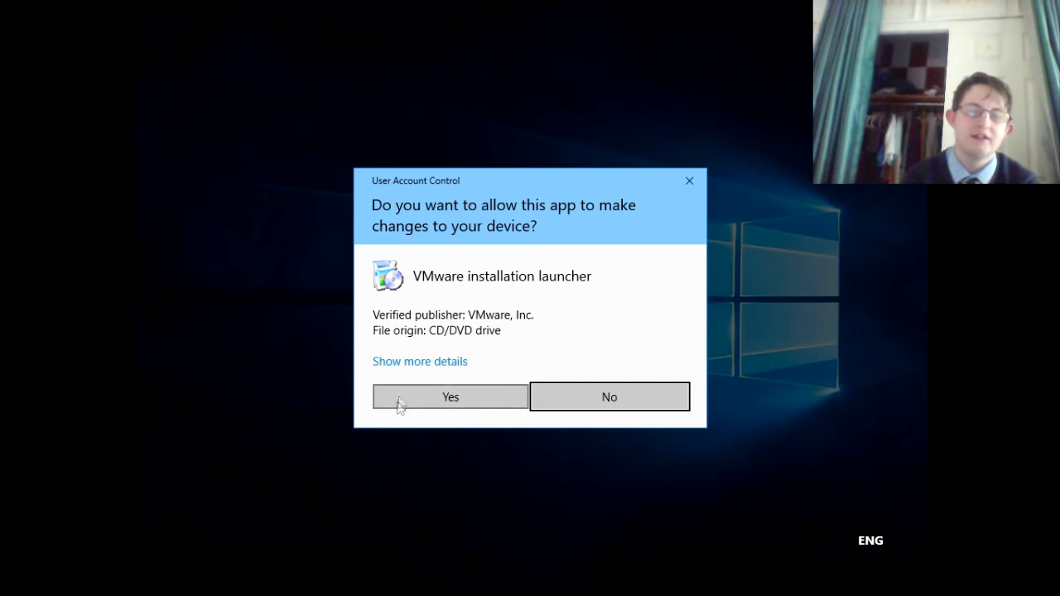
{"action": "left_click", "coordinate": [450, 397]}
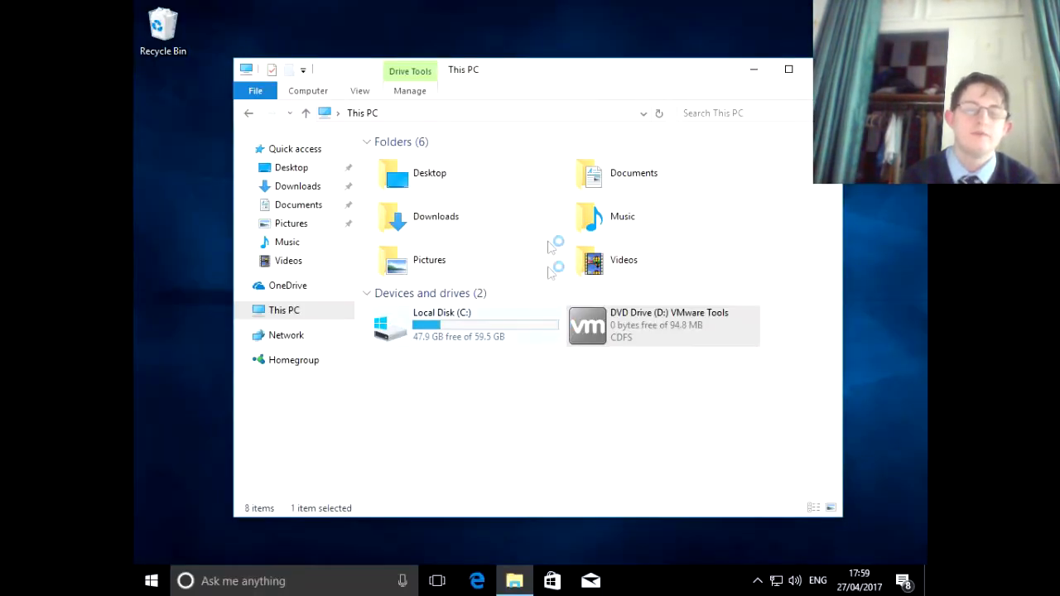
{"action": "double_click", "coordinate": [662, 325]}
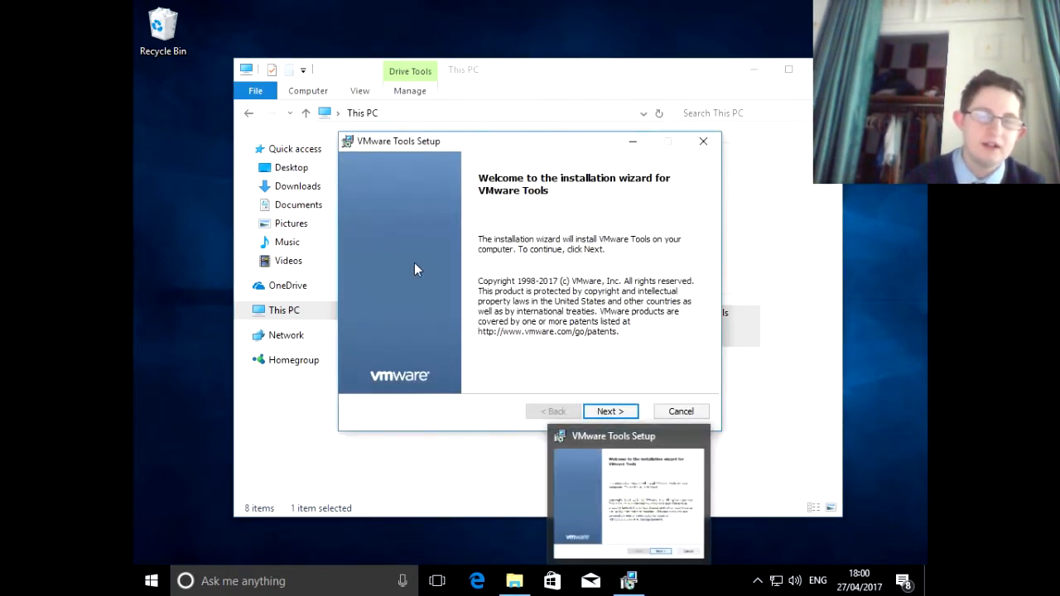
- Install VMware Tools with Typical setup, finish the wizard and accept the restart
{"action": "left_click", "coordinate": [610, 411]}
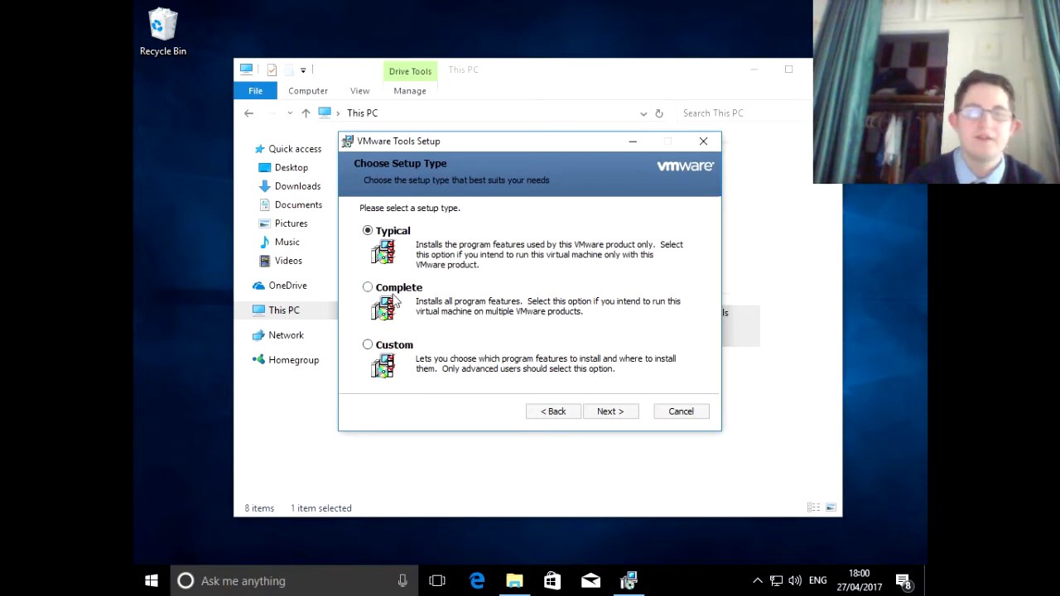
{"action": "mouse_move", "coordinate": [611, 412]}
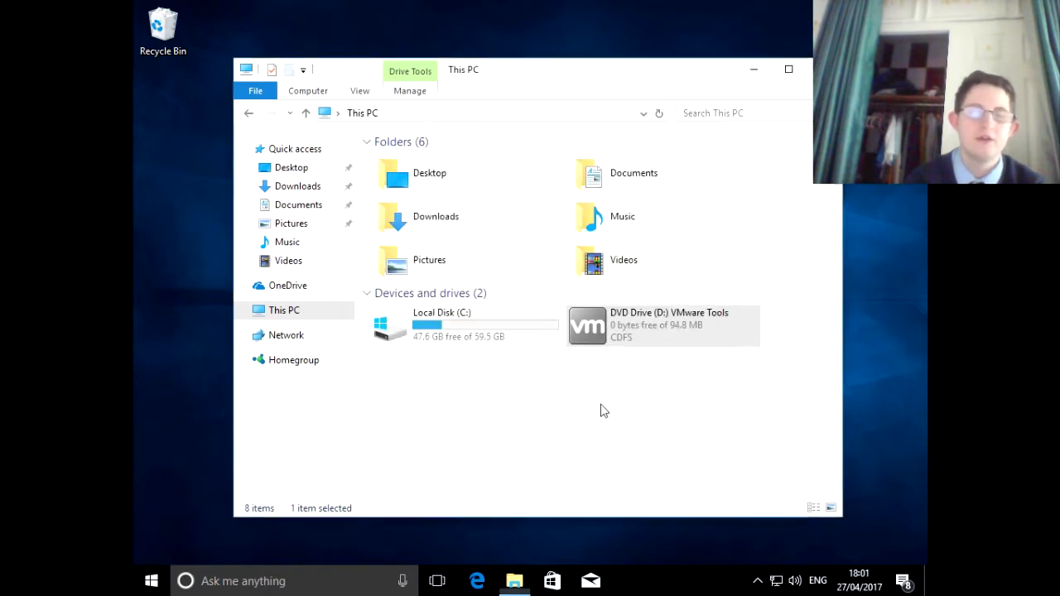
{"action": "double_click", "coordinate": [663, 325]}
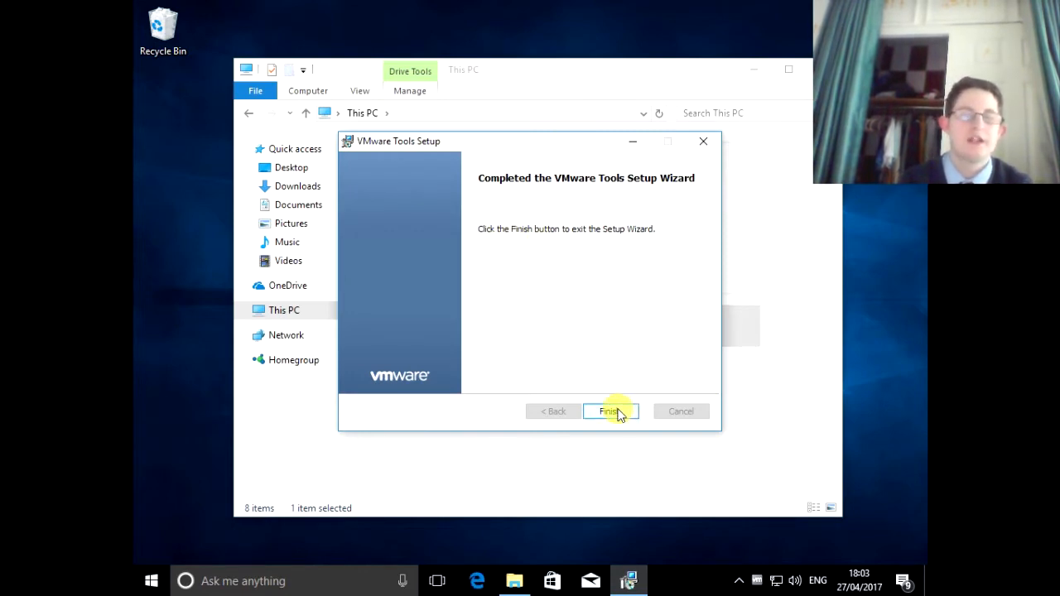
{"action": "left_click", "coordinate": [611, 411]}
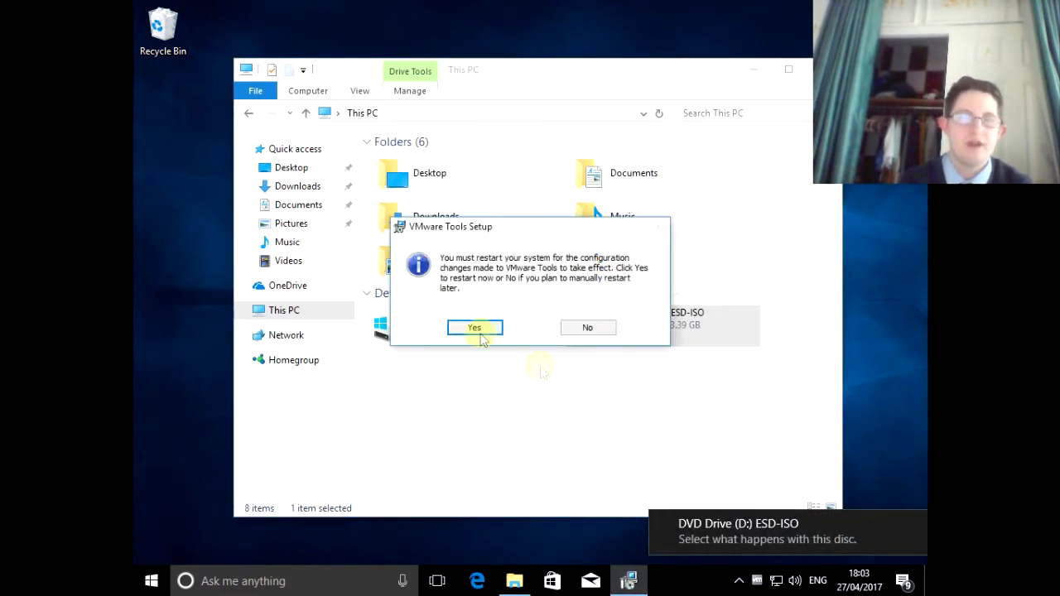
{"action": "left_click", "coordinate": [587, 327]}
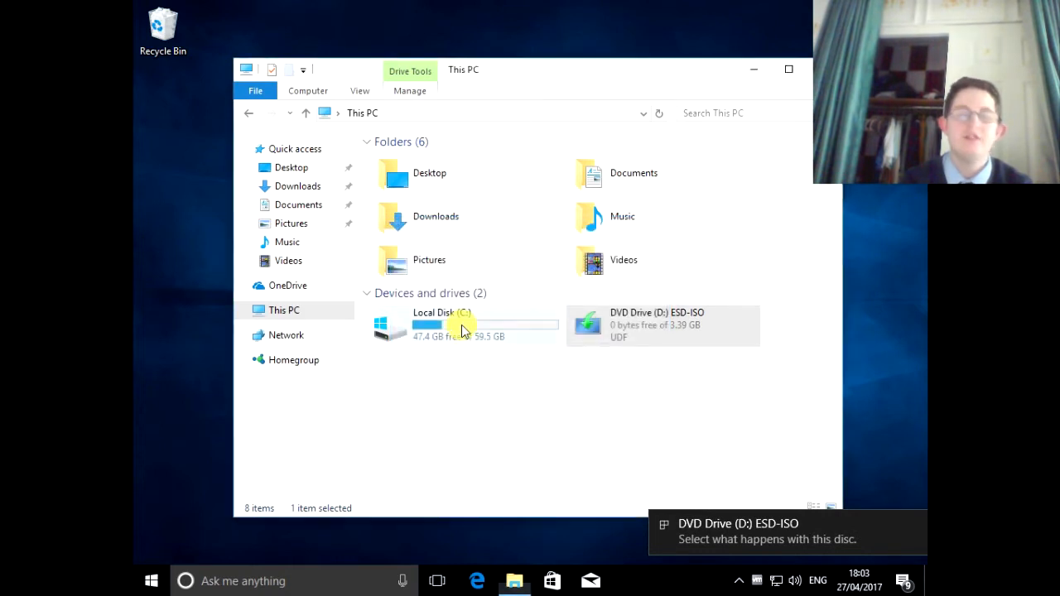
{"action": "mouse_move", "coordinate": [462, 329]}
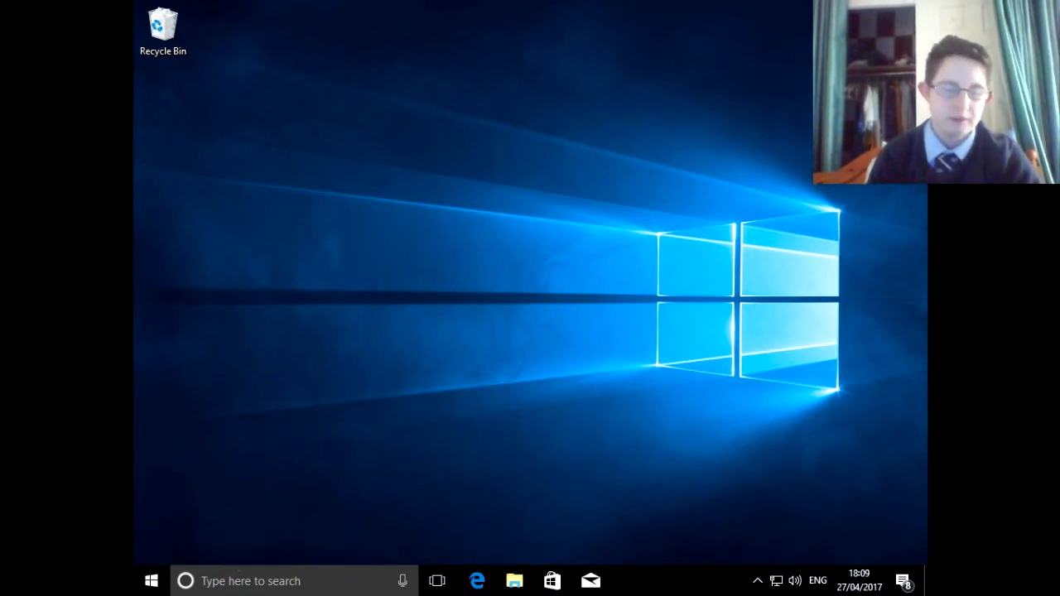
- Make High performance the active power plan in Control Panel's Power Options
{"action": "left_click", "coordinate": [151, 581]}
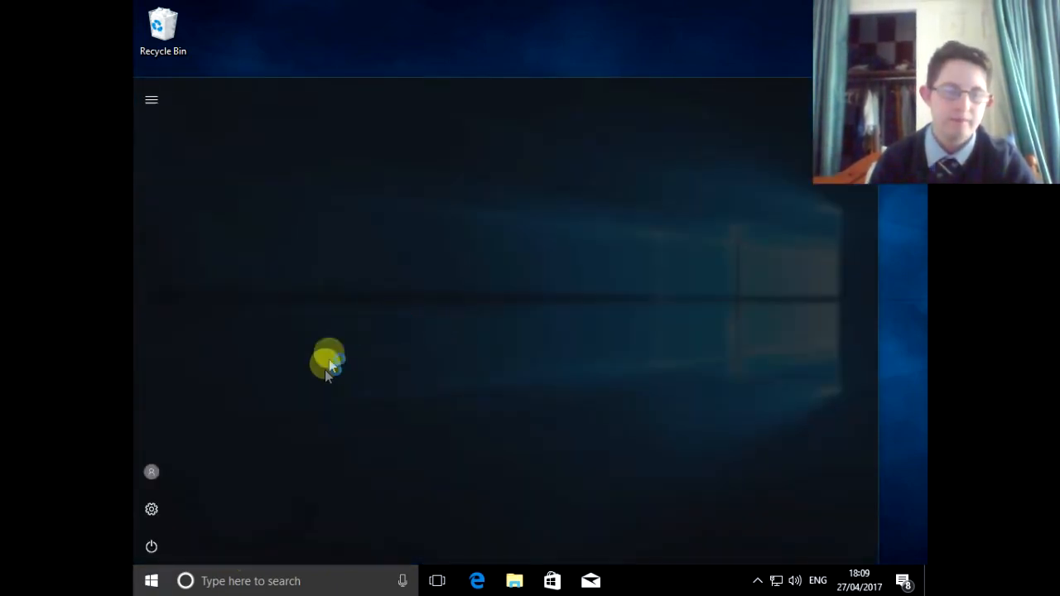
{"action": "left_click", "coordinate": [150, 580]}
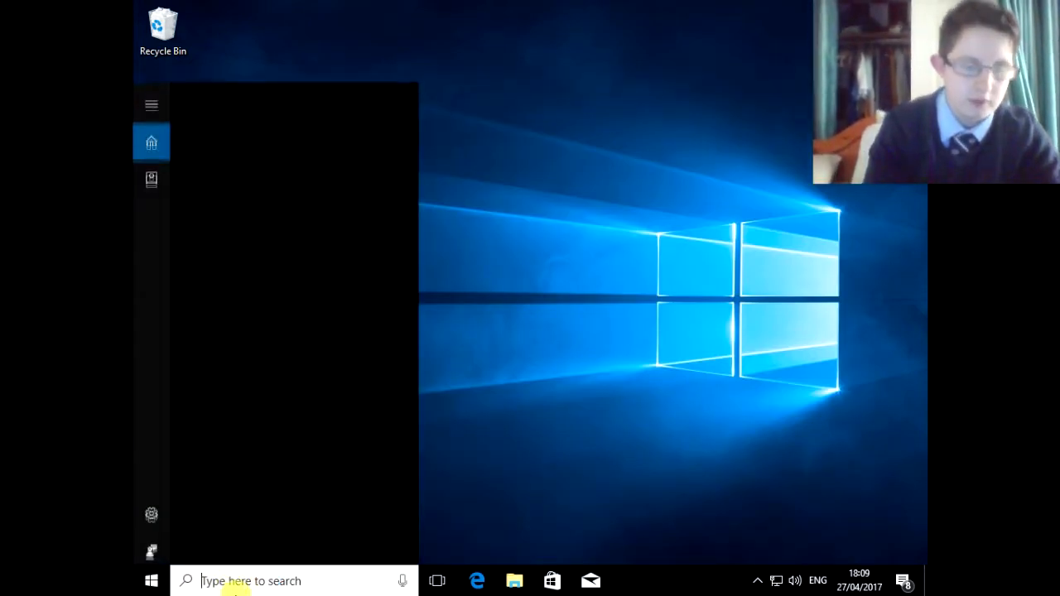
{"action": "type", "text": "p"}
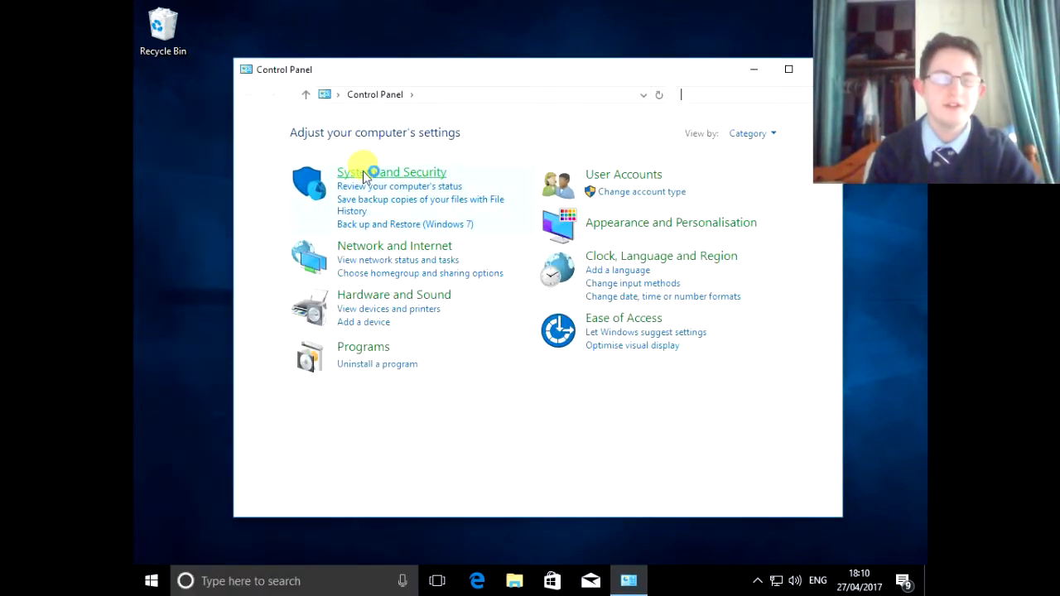
{"action": "left_click", "coordinate": [391, 172]}
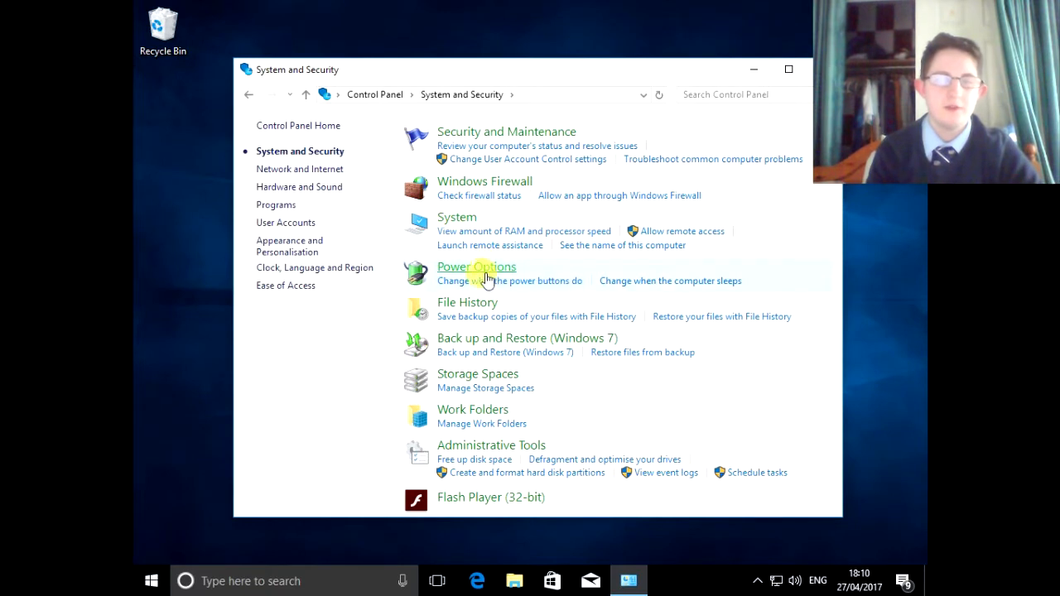
{"action": "left_click", "coordinate": [477, 267]}
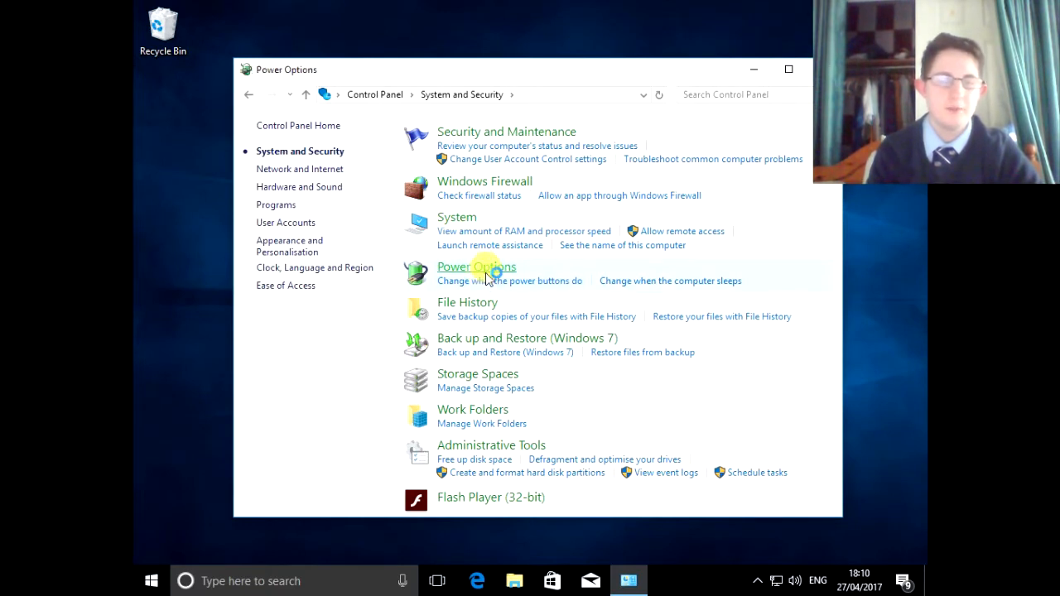
{"action": "left_click", "coordinate": [476, 266]}
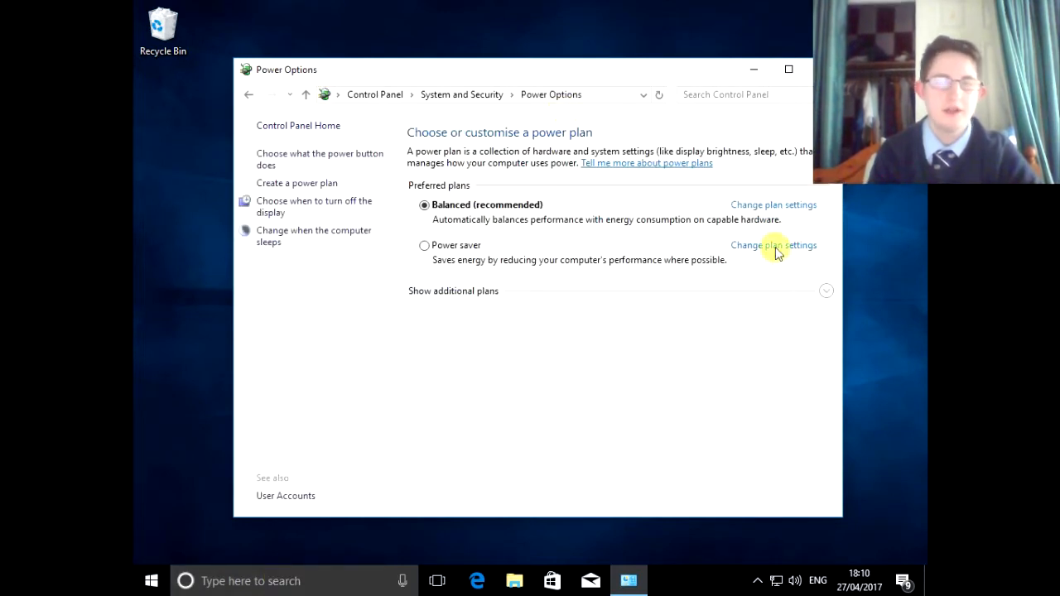
{"action": "mouse_move", "coordinate": [826, 290]}
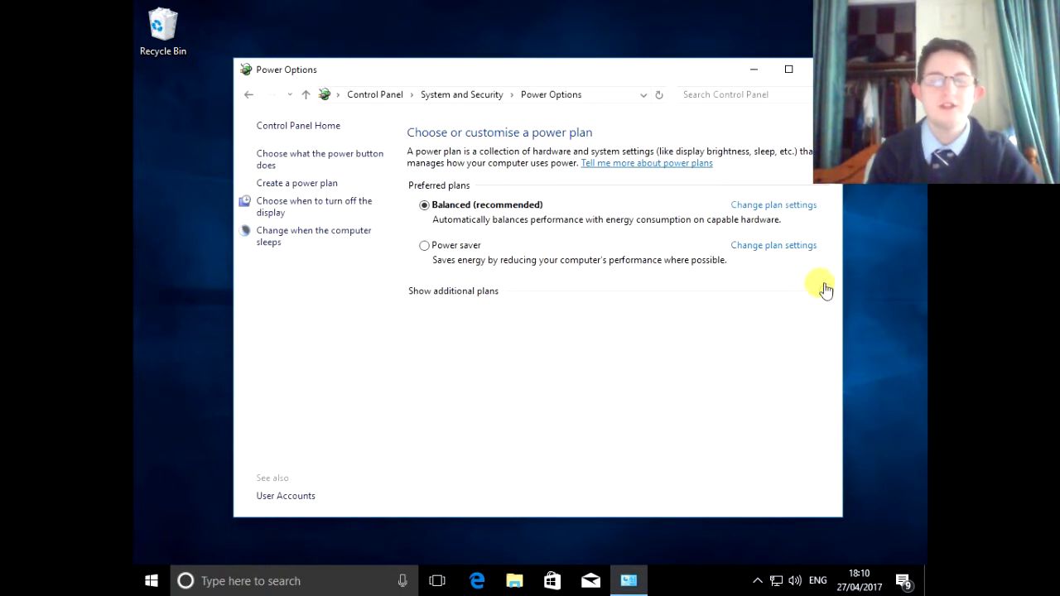
{"action": "left_click", "coordinate": [453, 291]}
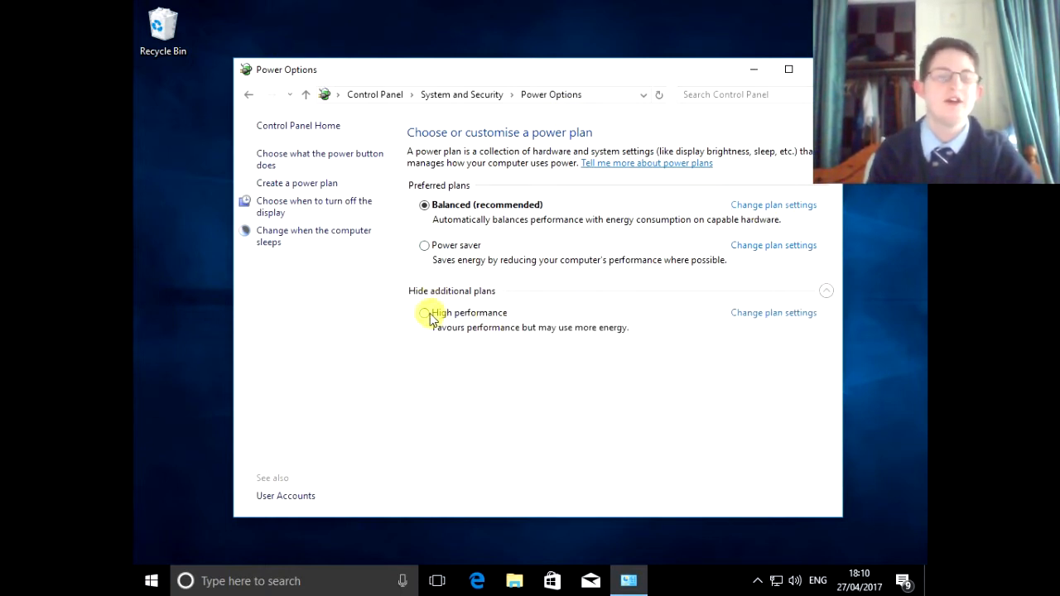
{"action": "left_click", "coordinate": [425, 312]}
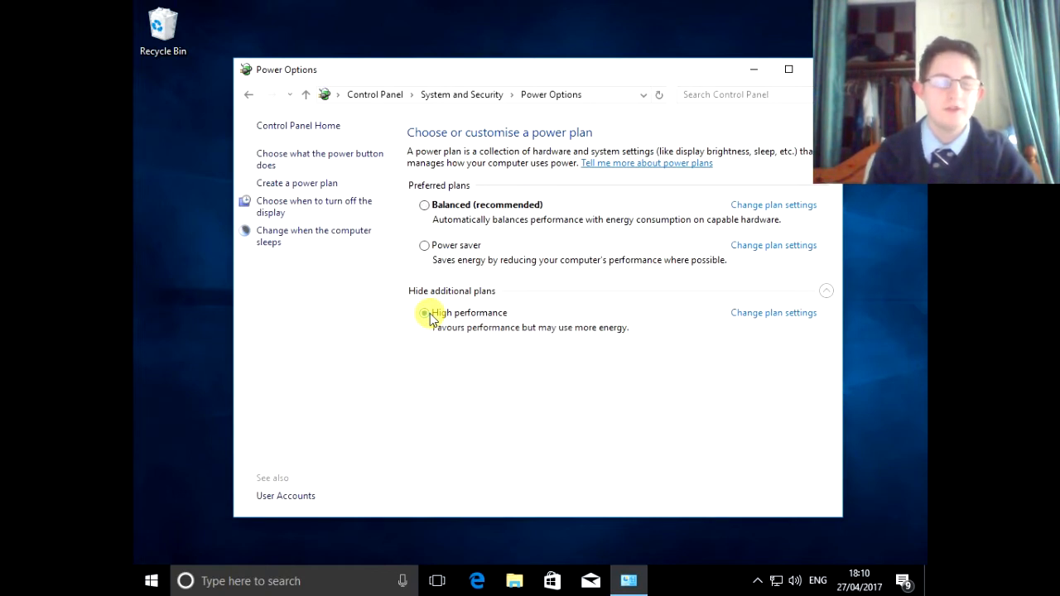
{"action": "left_click", "coordinate": [424, 312]}
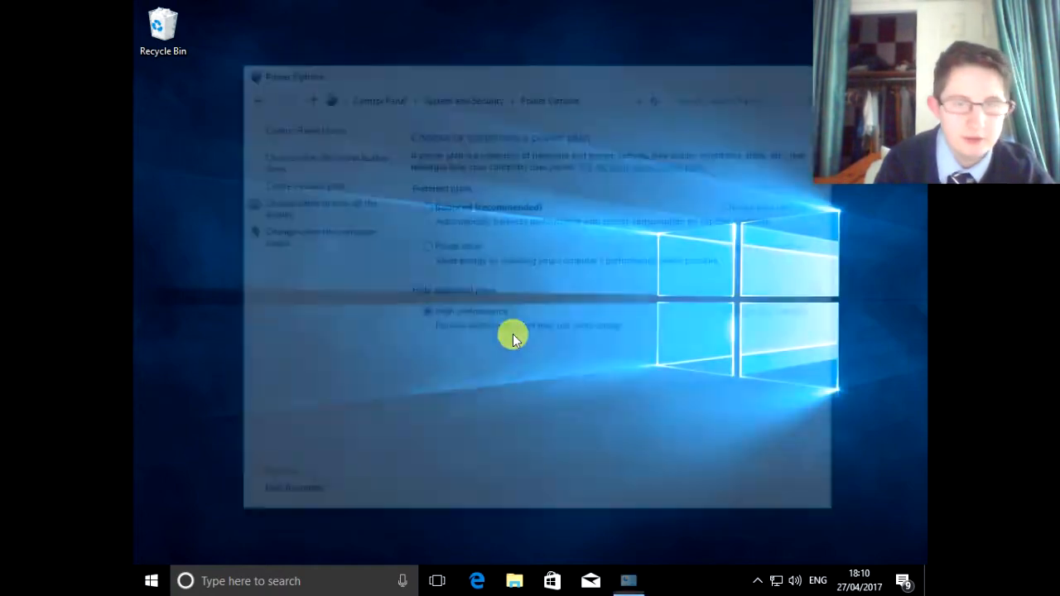
- Open and close the Start menu, leaving only the plain desktop with Recycle Bin
{"action": "left_click", "coordinate": [151, 580]}
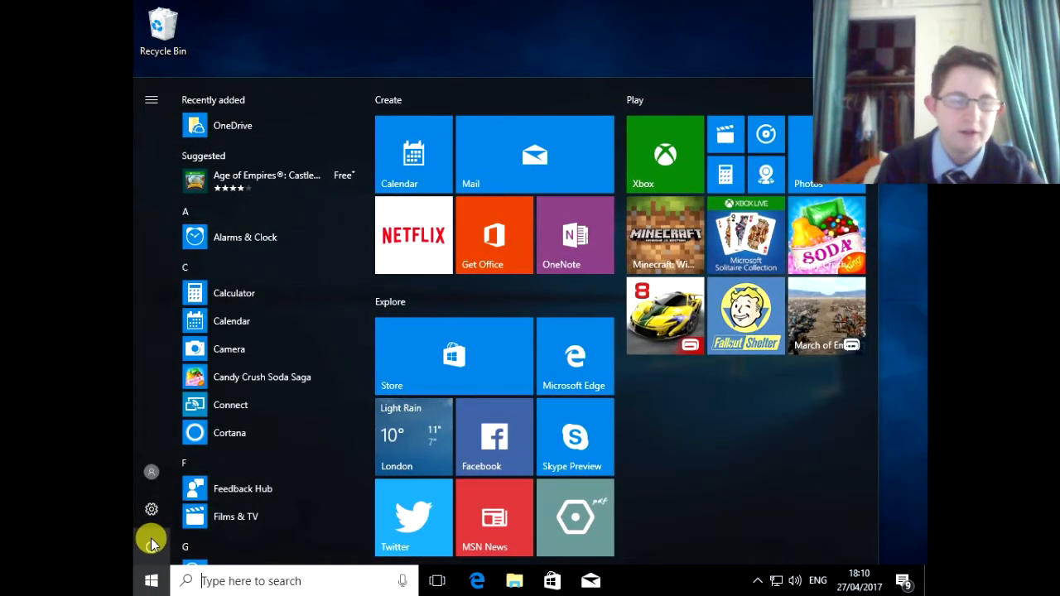
{"action": "left_click", "coordinate": [152, 546]}
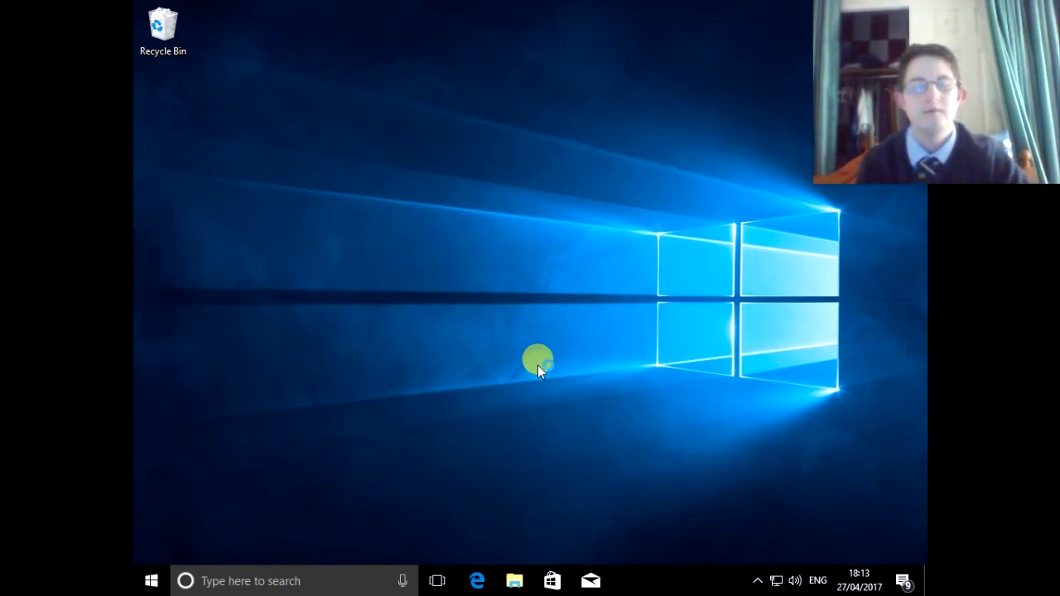
{"action": "mouse_move", "coordinate": [489, 559]}
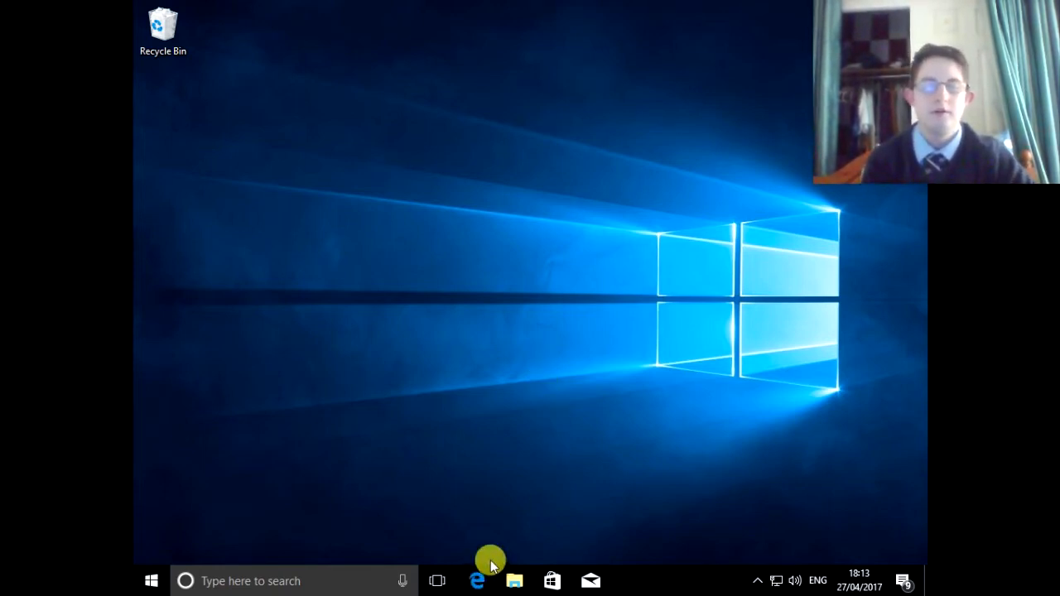
- Open Optimise Drives from Local Disk (C:) Properties, Tools tab, in This PC
{"action": "left_click", "coordinate": [515, 581]}
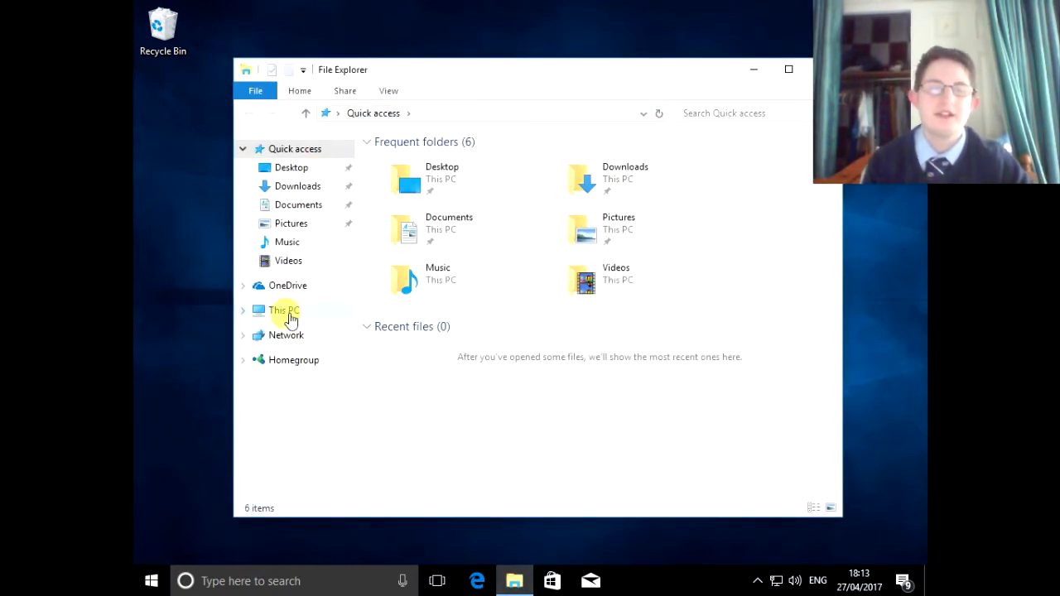
{"action": "left_click", "coordinate": [284, 310]}
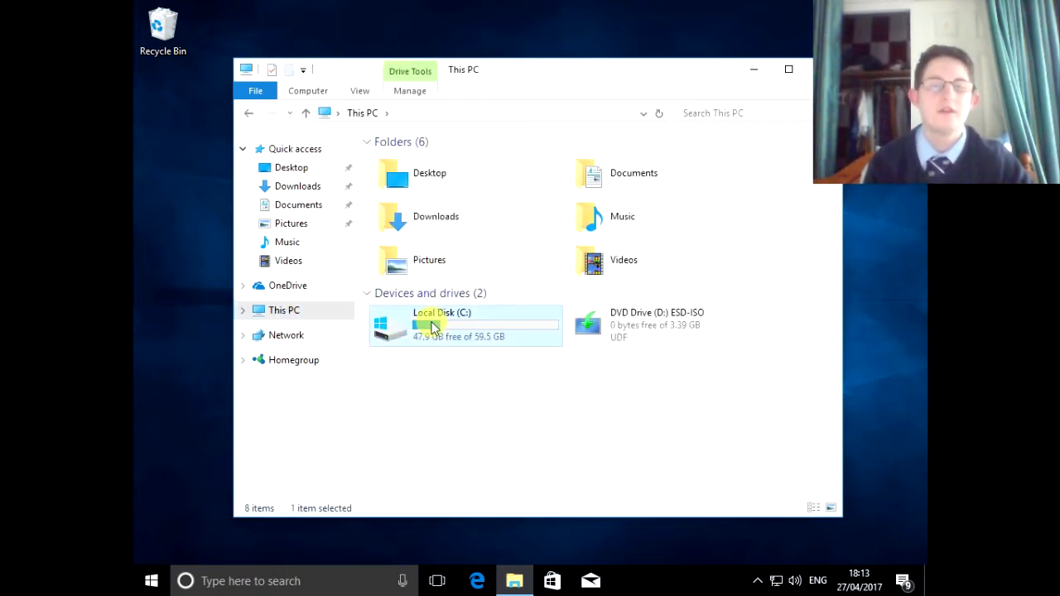
{"action": "right_click", "coordinate": [435, 323]}
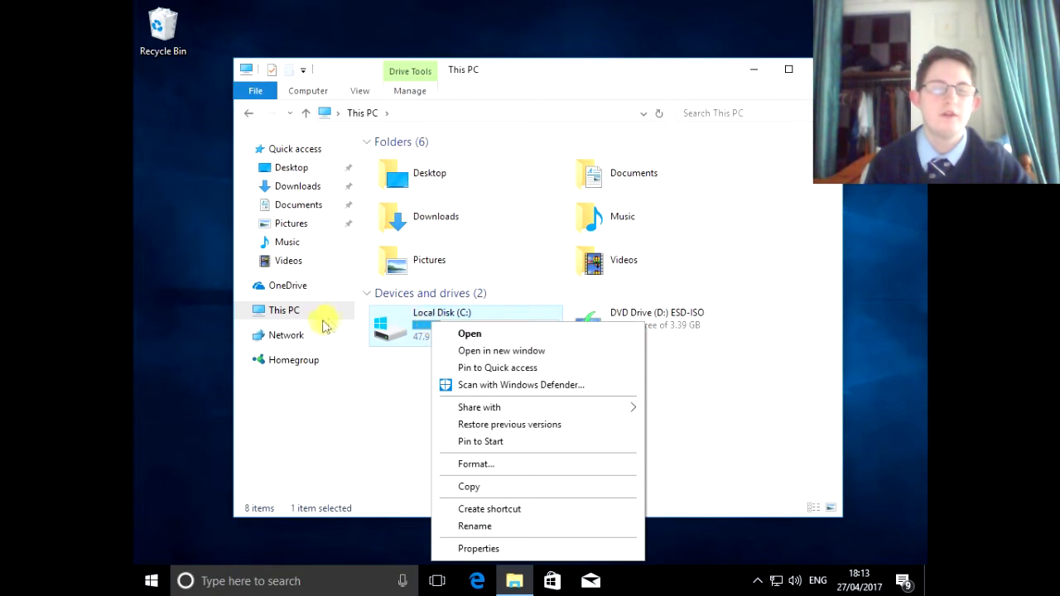
{"action": "mouse_move", "coordinate": [543, 549]}
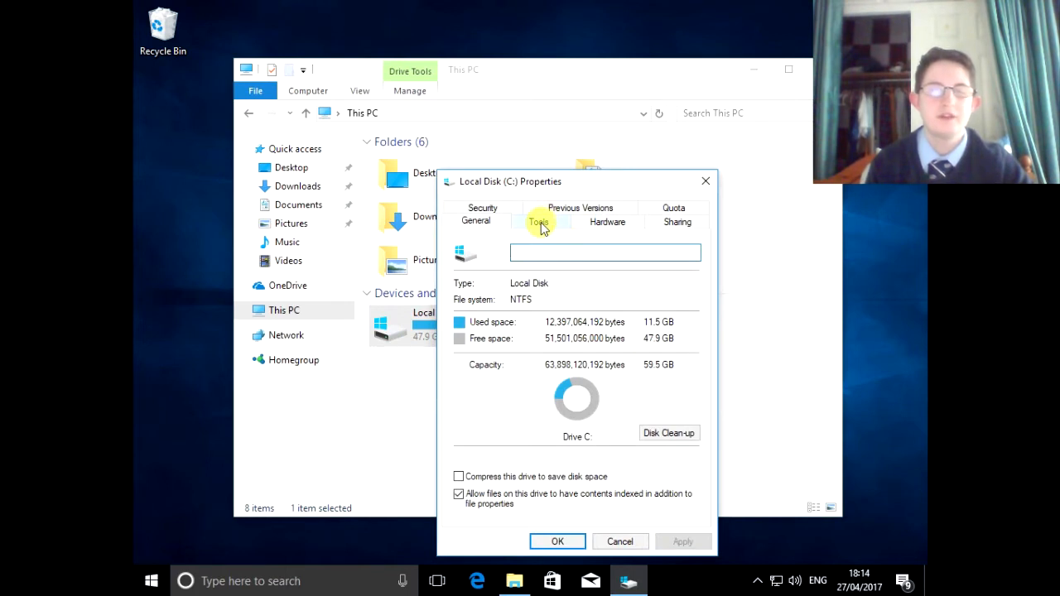
{"action": "left_click", "coordinate": [538, 221]}
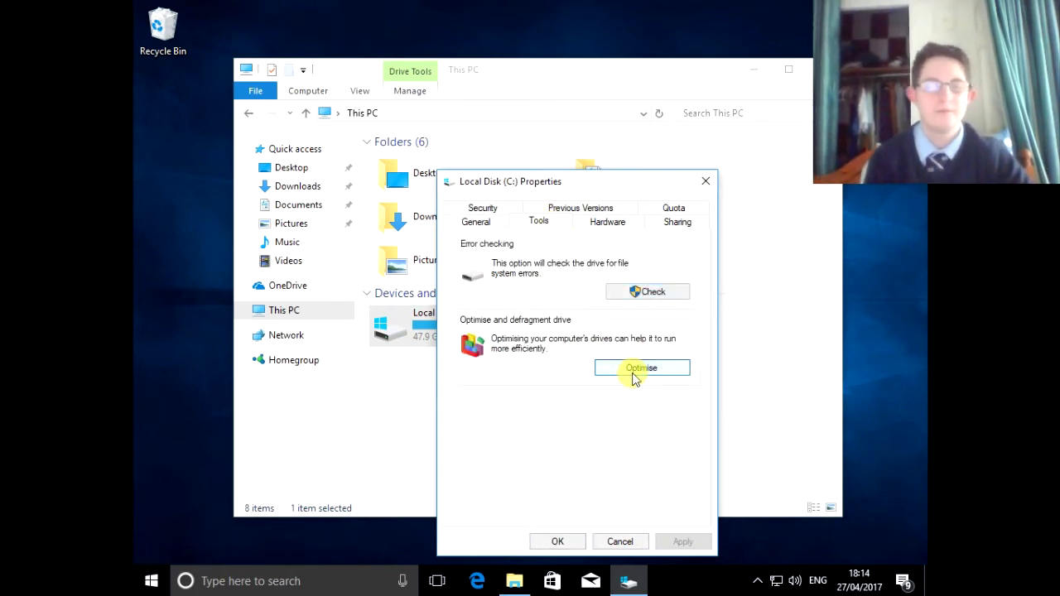
{"action": "left_click", "coordinate": [643, 368]}
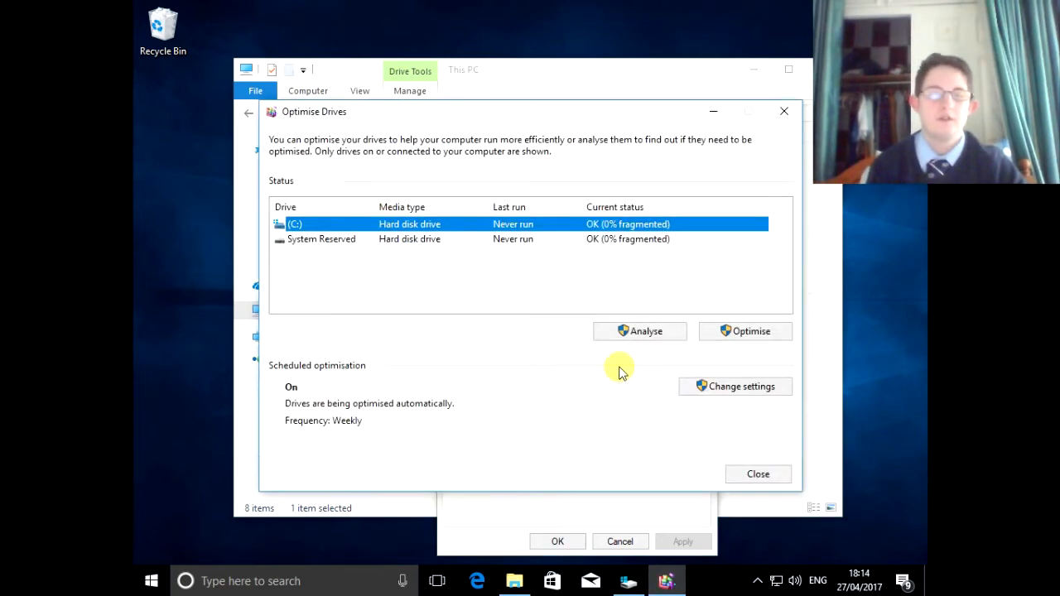
{"action": "mouse_move", "coordinate": [645, 332]}
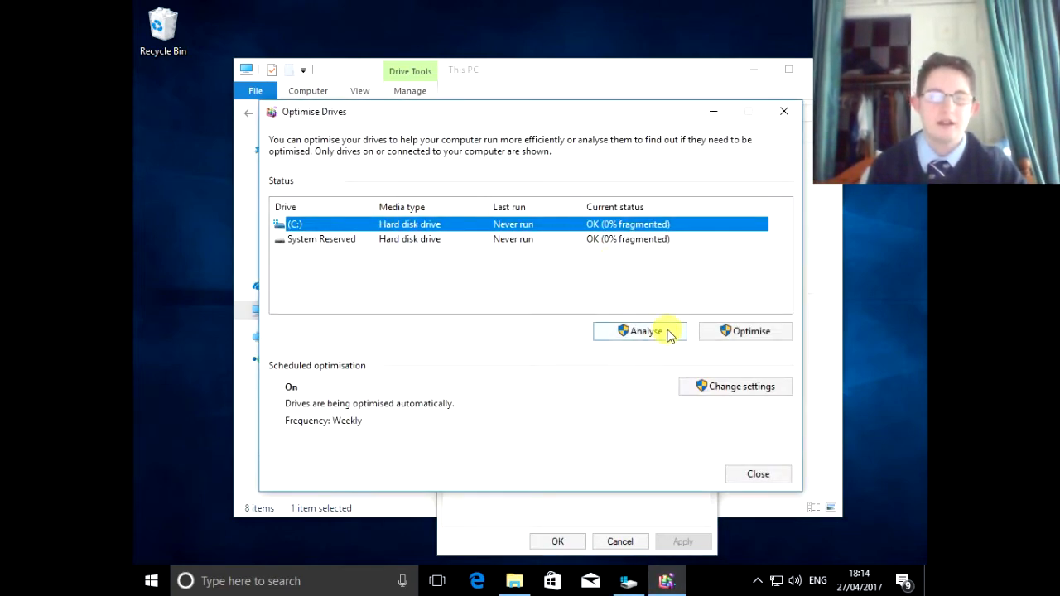
- Analyse and optimise drive (C:) down to 0% fragmented, then close Optimise Drives
{"action": "left_click", "coordinate": [639, 332]}
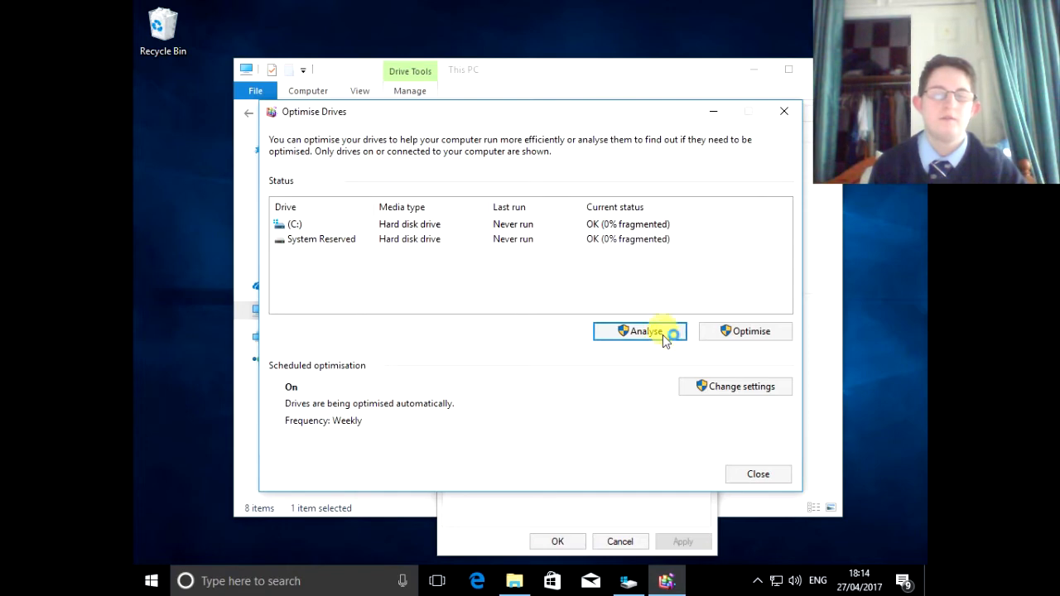
{"action": "left_click", "coordinate": [640, 332]}
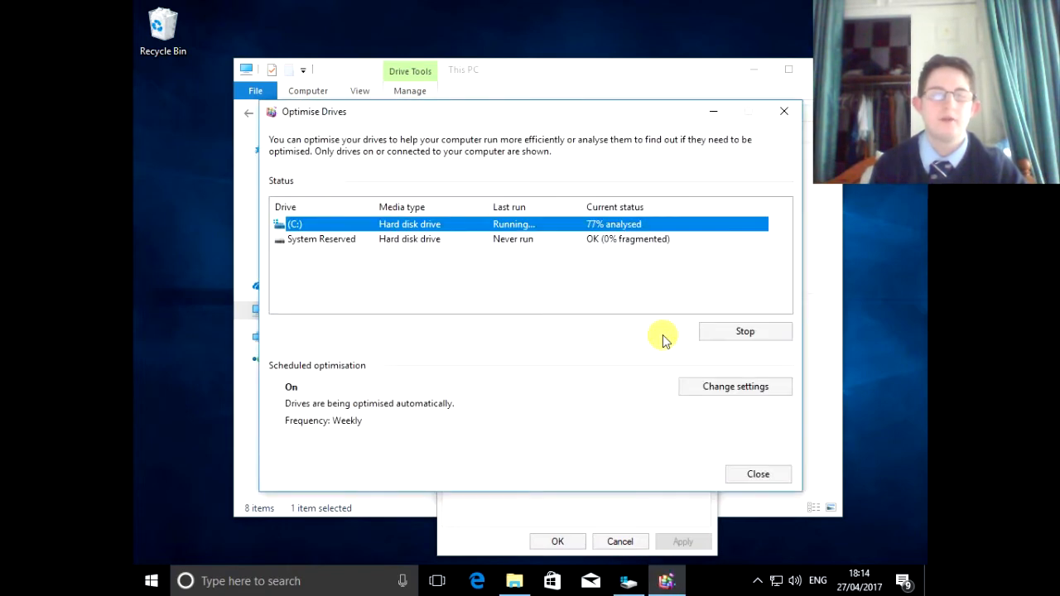
{"action": "mouse_move", "coordinate": [553, 313]}
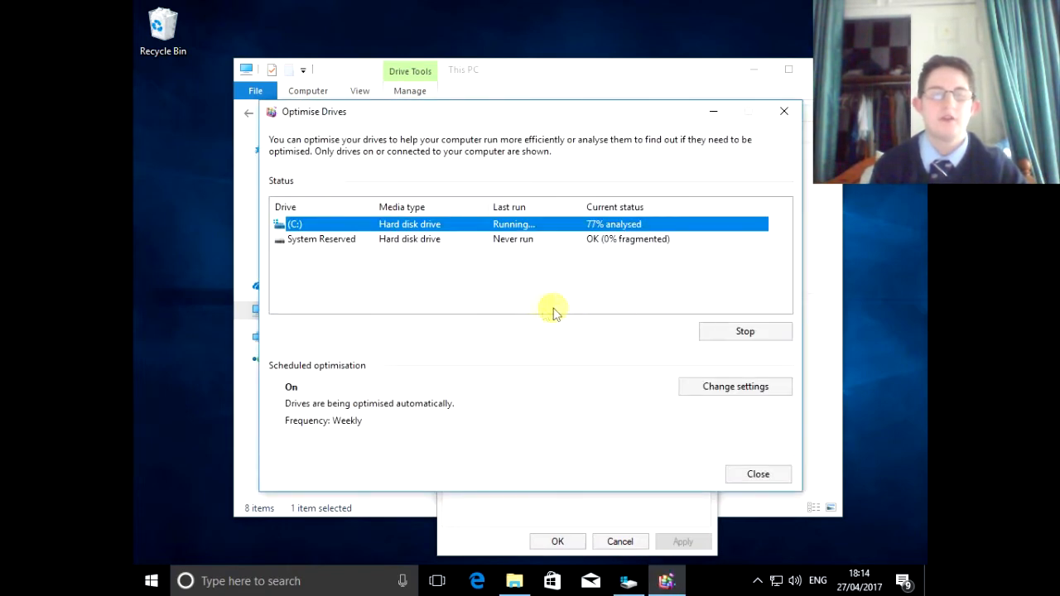
{"action": "mouse_move", "coordinate": [534, 315]}
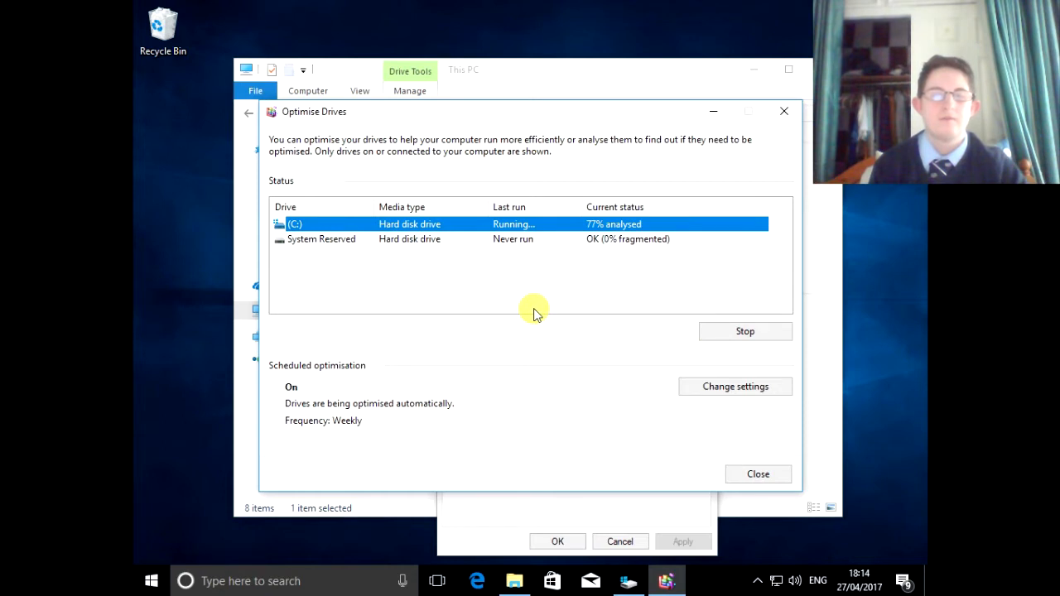
{"action": "mouse_move", "coordinate": [661, 303]}
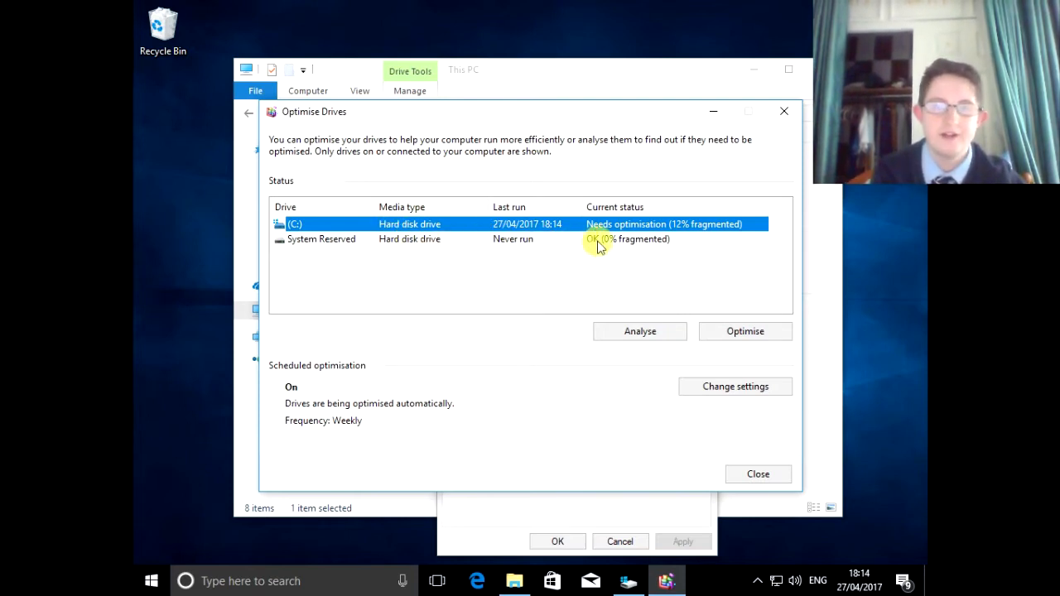
{"action": "mouse_move", "coordinate": [651, 227]}
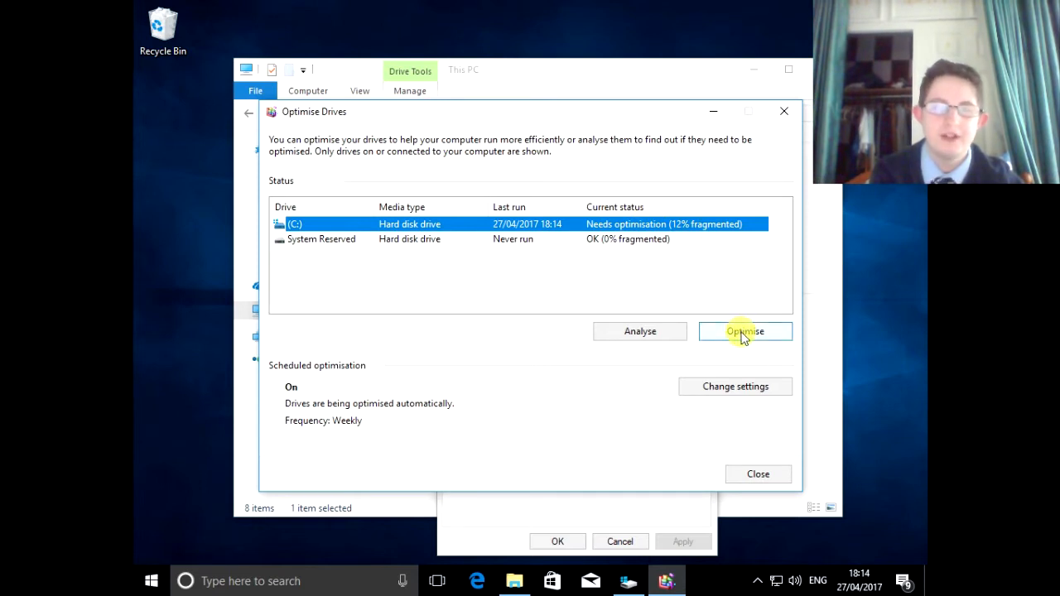
{"action": "left_click", "coordinate": [744, 331]}
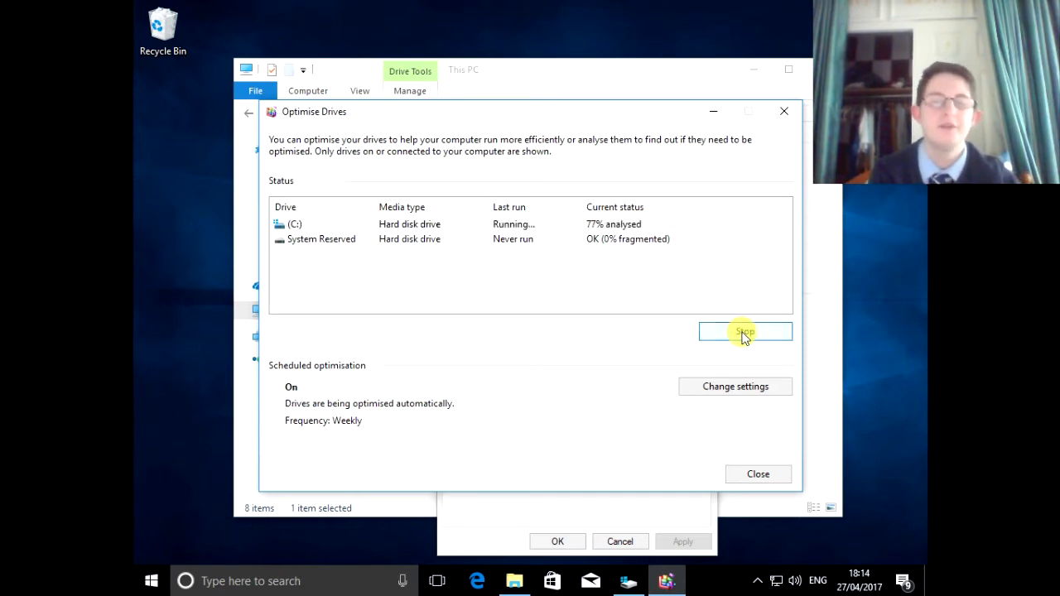
{"action": "mouse_move", "coordinate": [542, 288]}
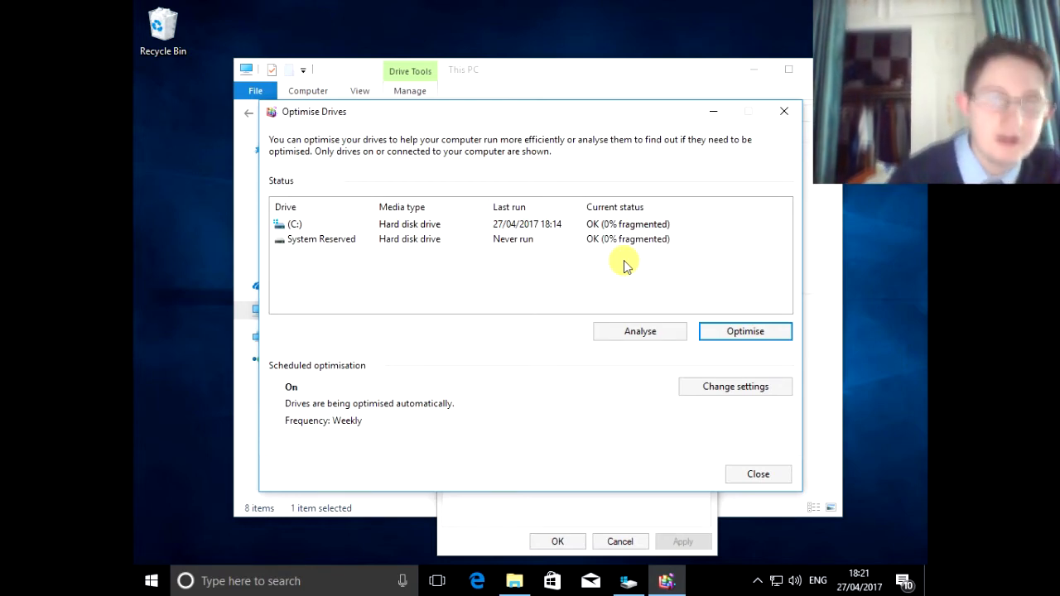
{"action": "left_click", "coordinate": [757, 474]}
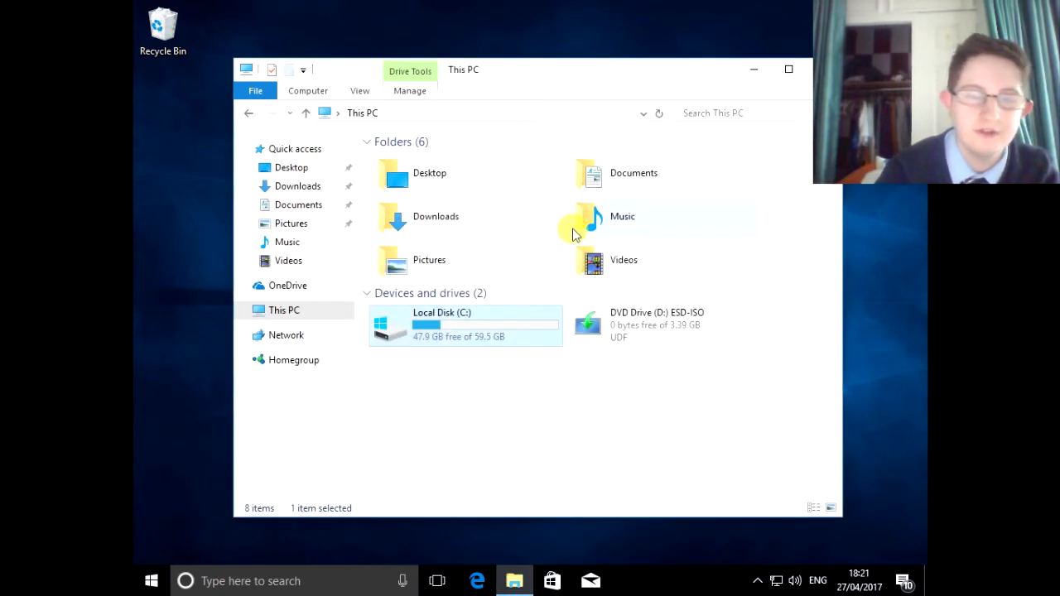
- Close This PC and restart Windows through the Shut Down Windows dialog
{"action": "left_click", "coordinate": [753, 70]}
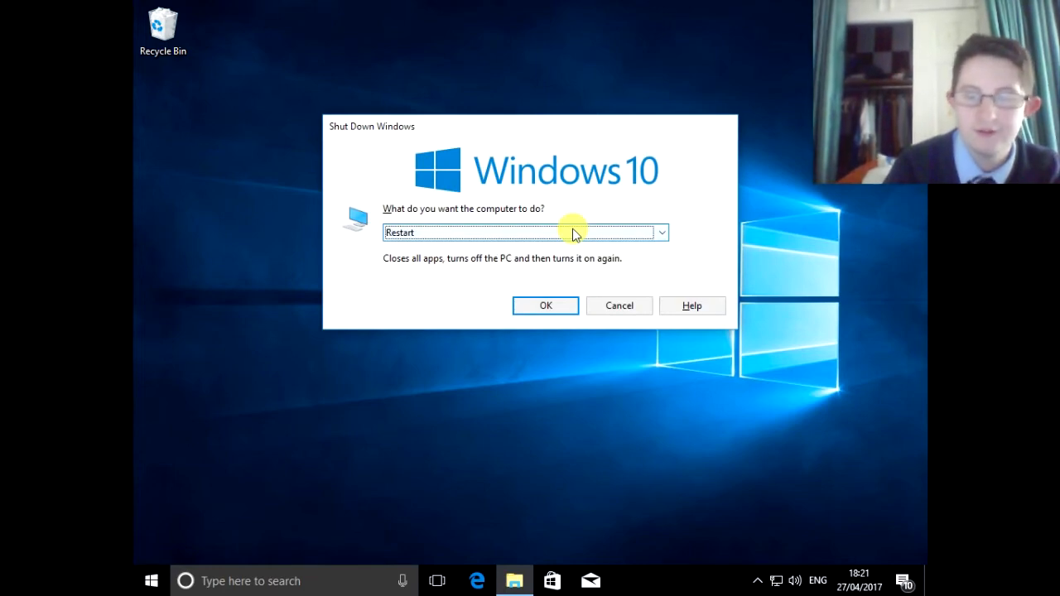
{"action": "left_click", "coordinate": [545, 305]}
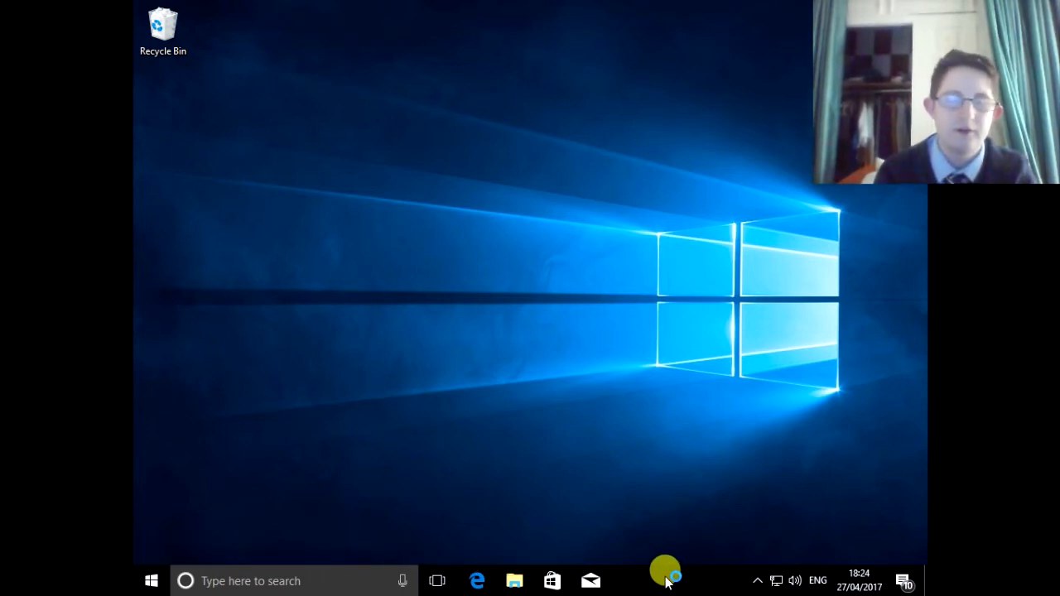
- Open Task Manager from the taskbar in detailed view on the Start-up tab
{"action": "right_click", "coordinate": [667, 571]}
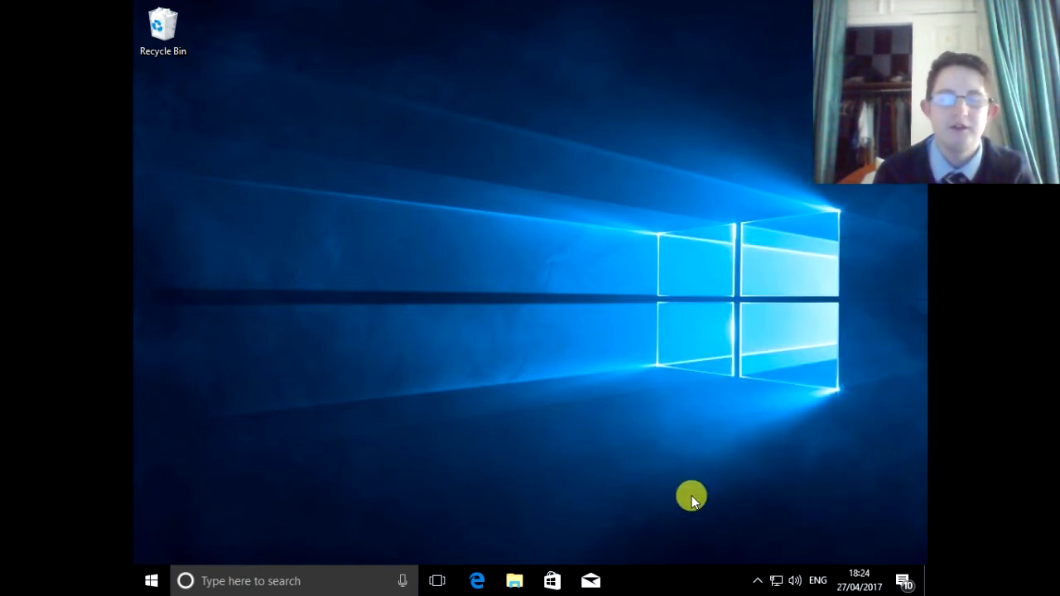
{"action": "mouse_move", "coordinate": [497, 269]}
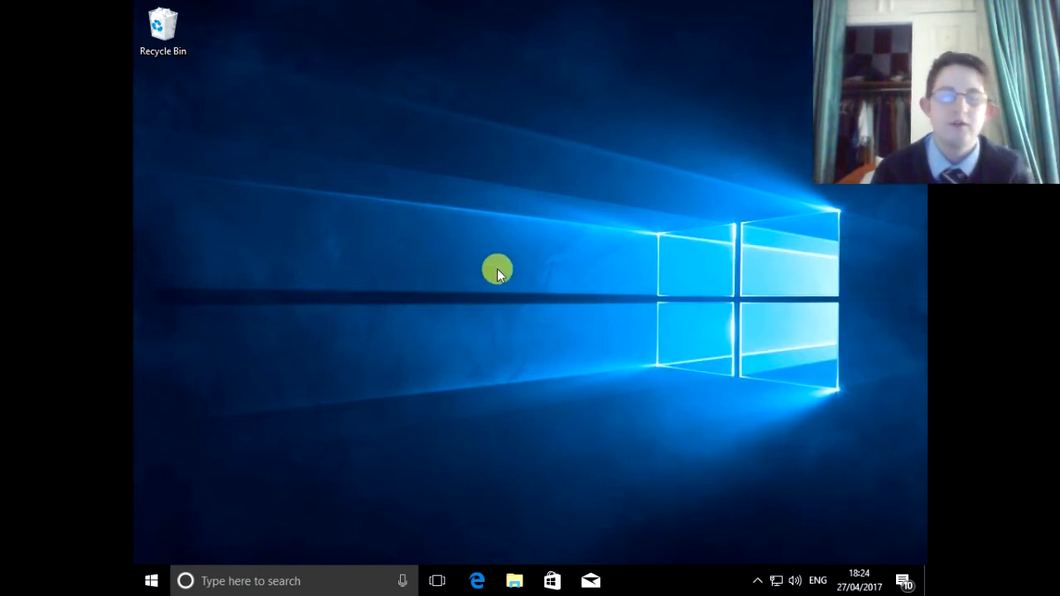
{"action": "mouse_move", "coordinate": [638, 551]}
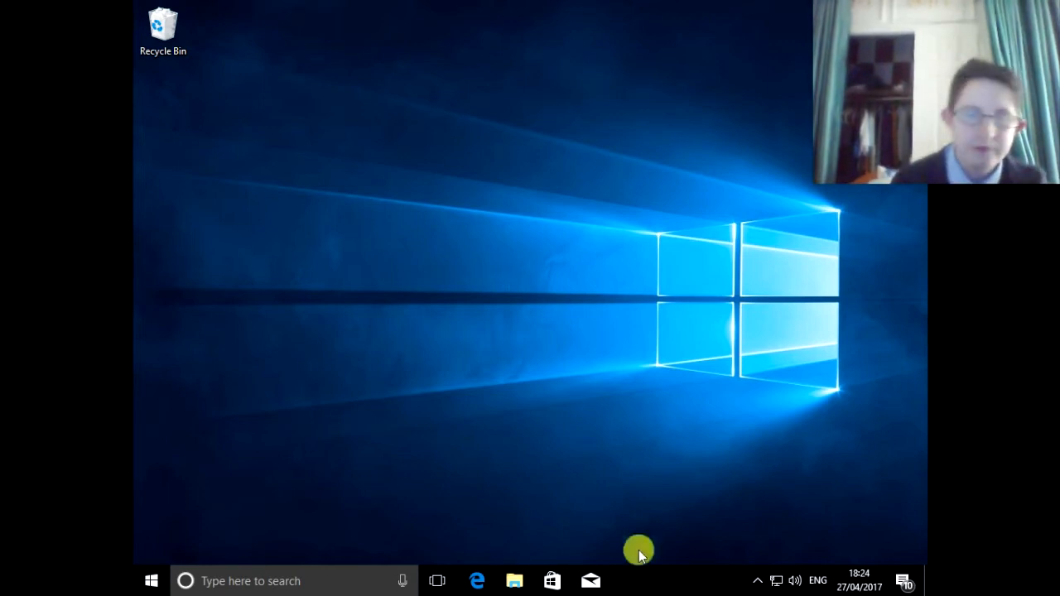
{"action": "right_click", "coordinate": [667, 580]}
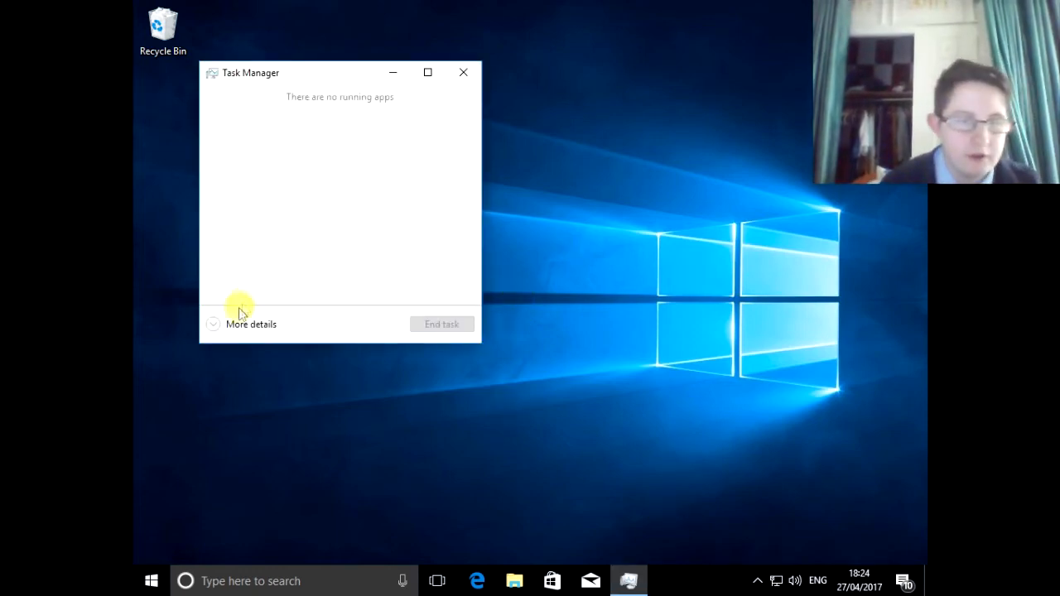
{"action": "left_click", "coordinate": [251, 324]}
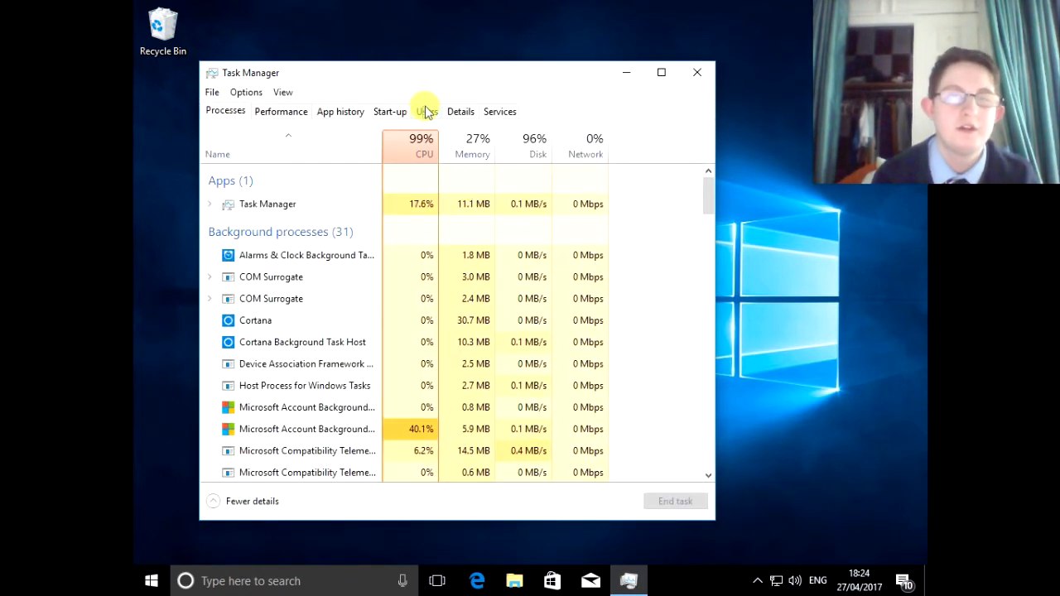
{"action": "left_click", "coordinate": [389, 111]}
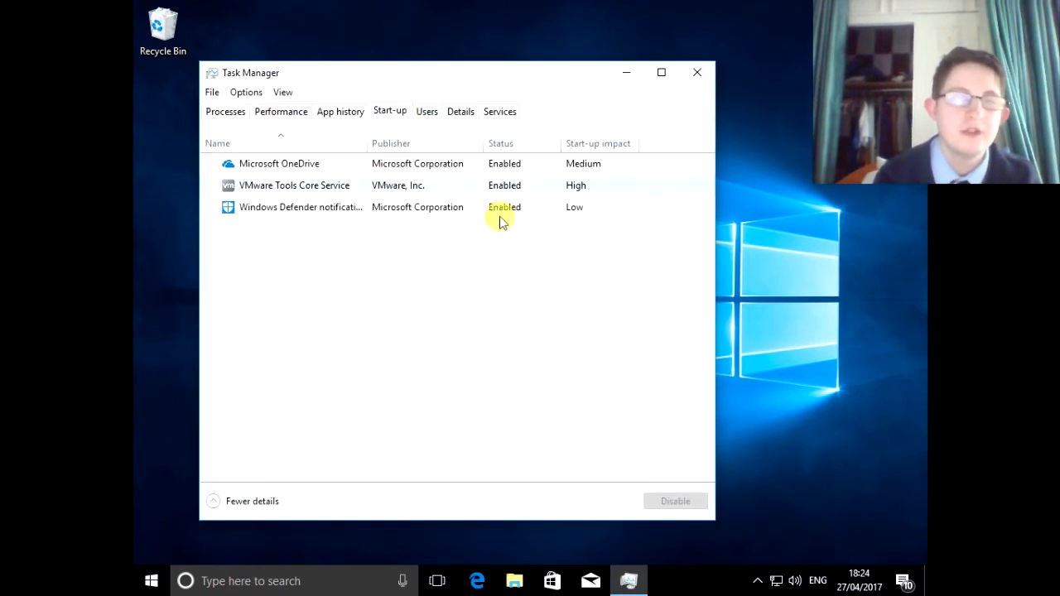
- Disable OneDrive, VMware Tools Core Service and Windows Defender notifications at start-up, then close Task Manager
{"action": "left_click", "coordinate": [279, 163]}
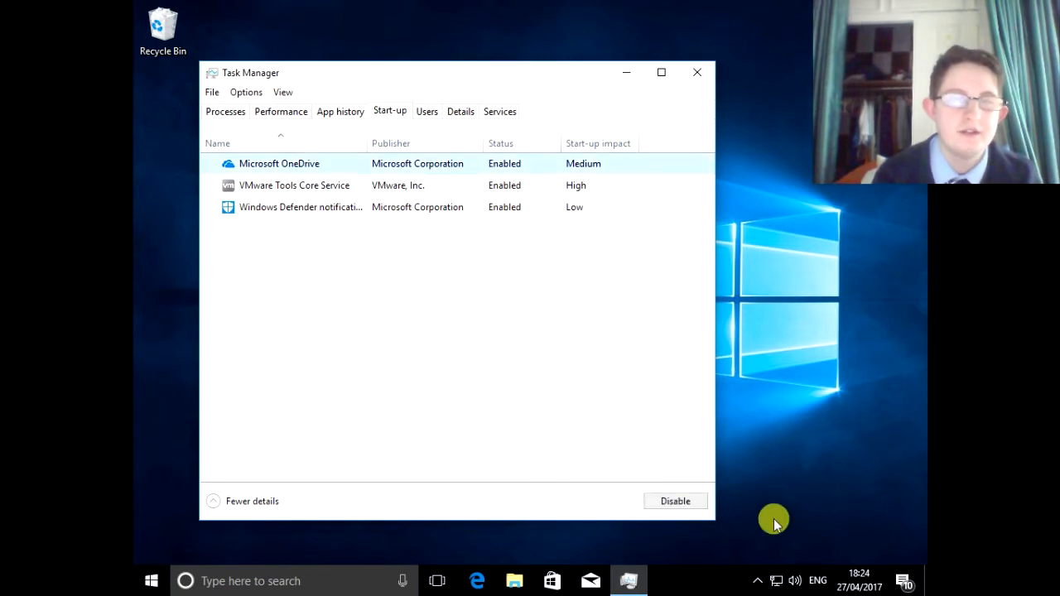
{"action": "left_click", "coordinate": [675, 501]}
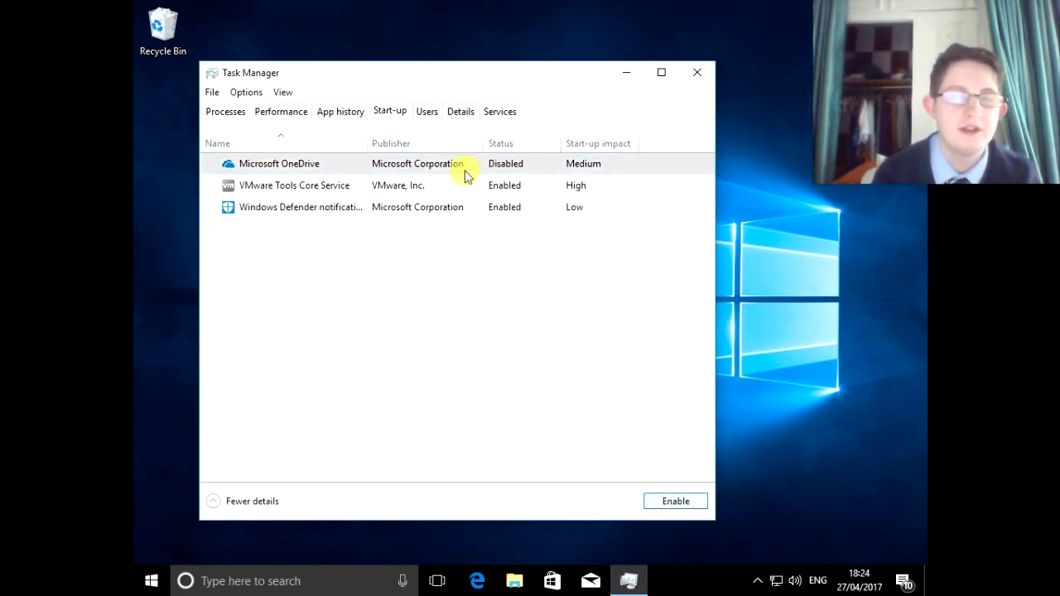
{"action": "left_click", "coordinate": [294, 185]}
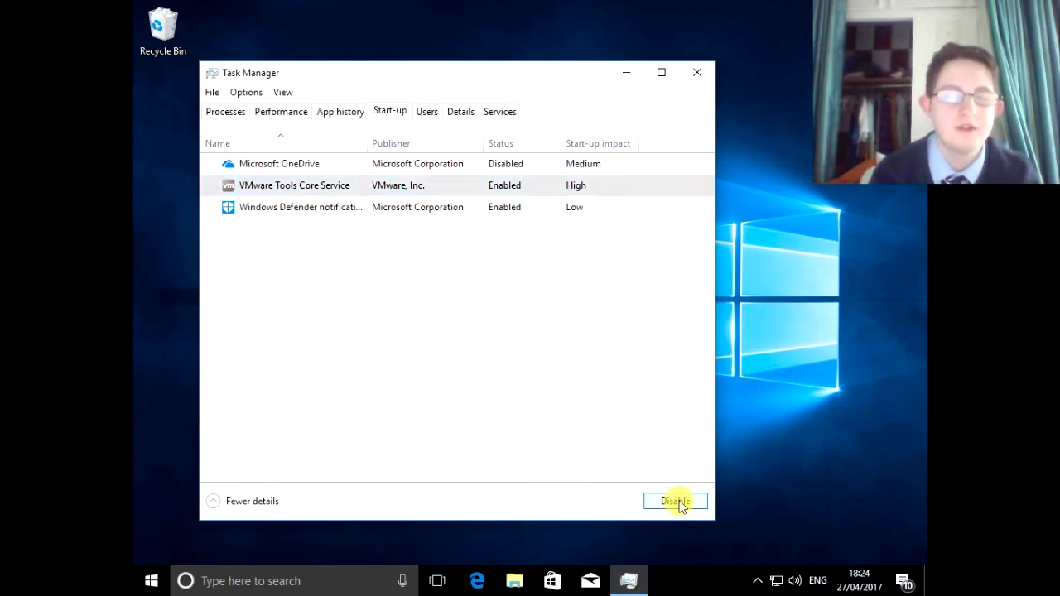
{"action": "left_click", "coordinate": [675, 501]}
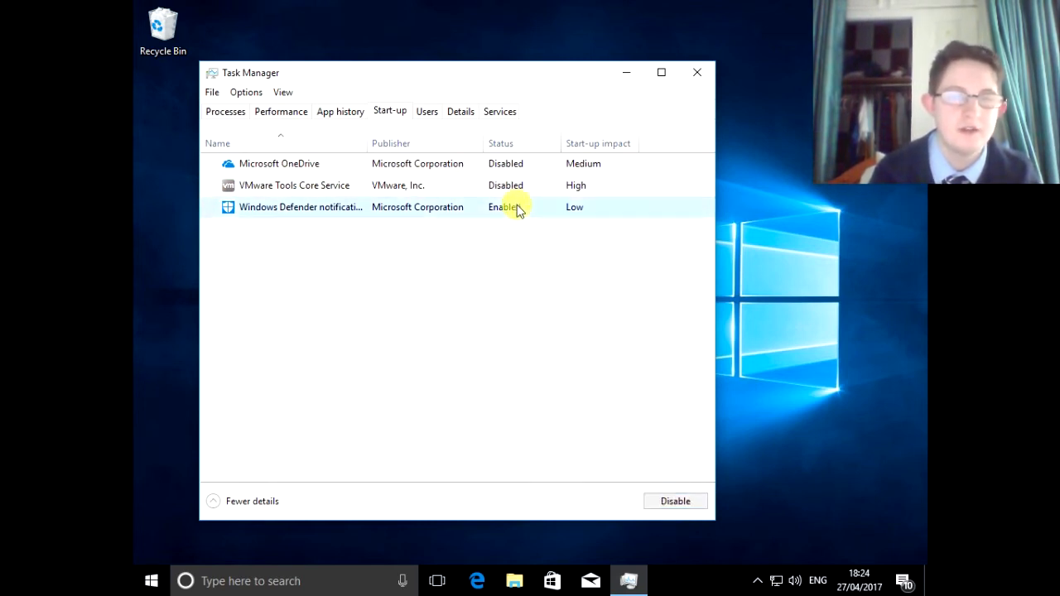
{"action": "left_click", "coordinate": [675, 501]}
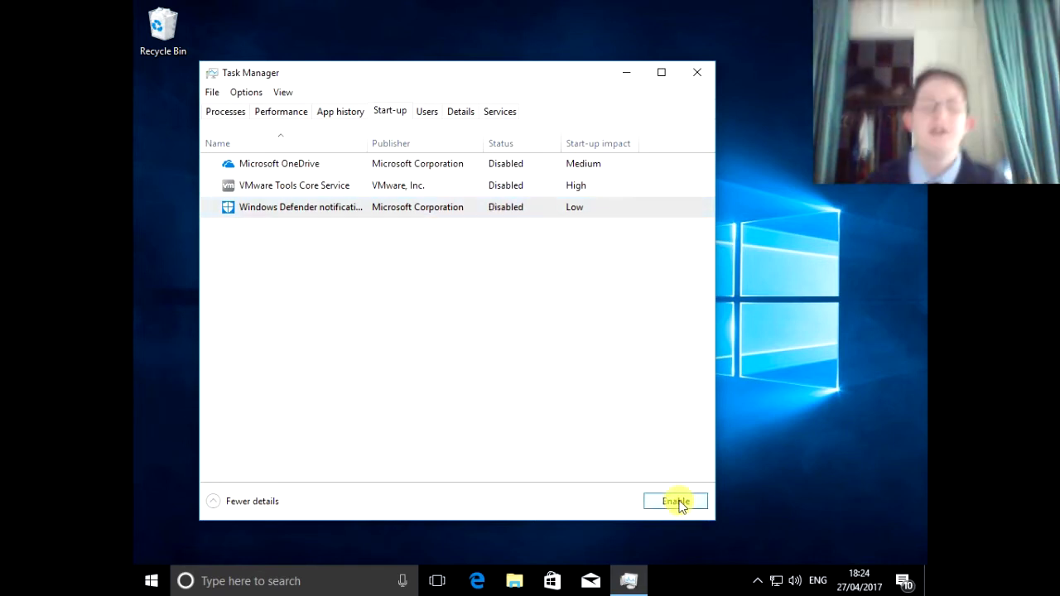
{"action": "mouse_move", "coordinate": [553, 278]}
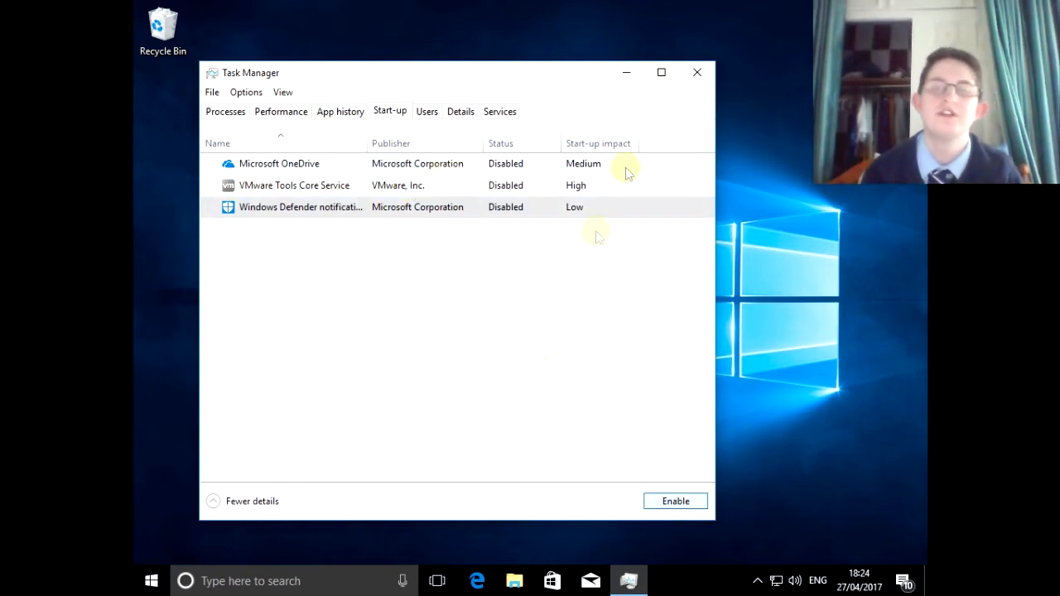
{"action": "mouse_move", "coordinate": [580, 249]}
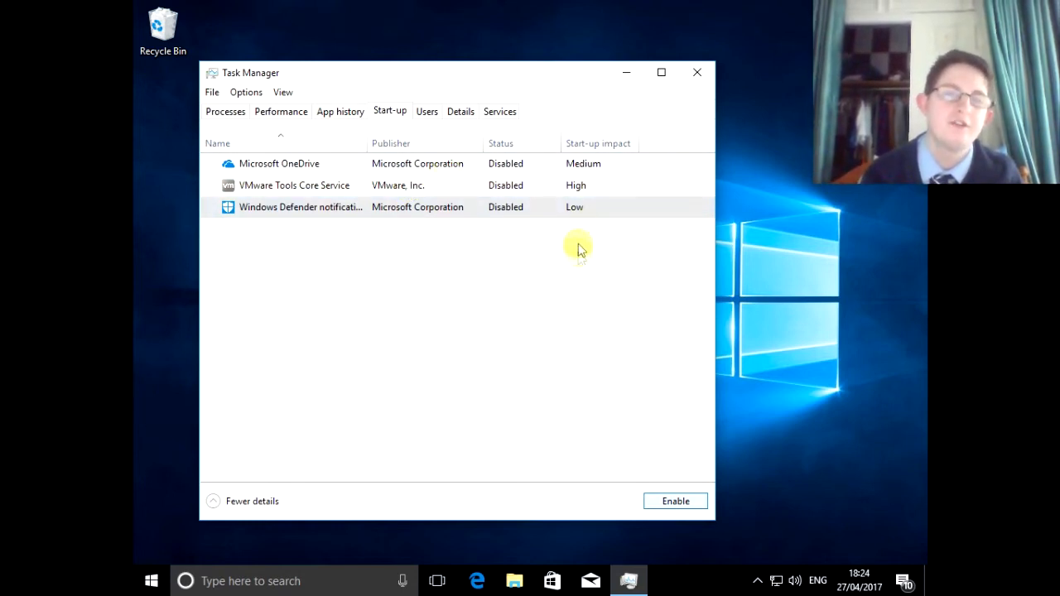
{"action": "mouse_move", "coordinate": [671, 96]}
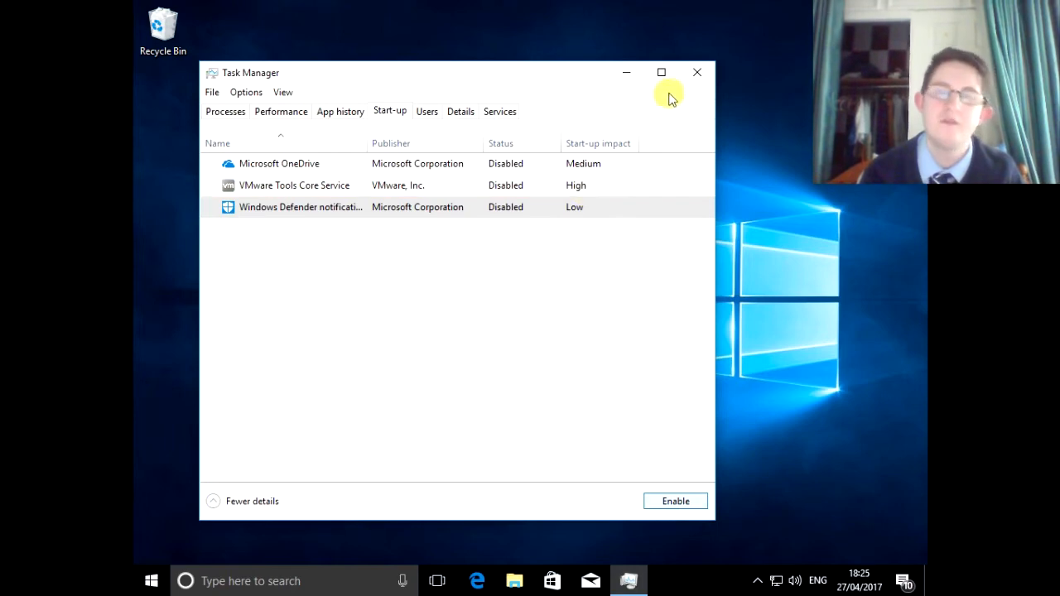
{"action": "left_click", "coordinate": [696, 73]}
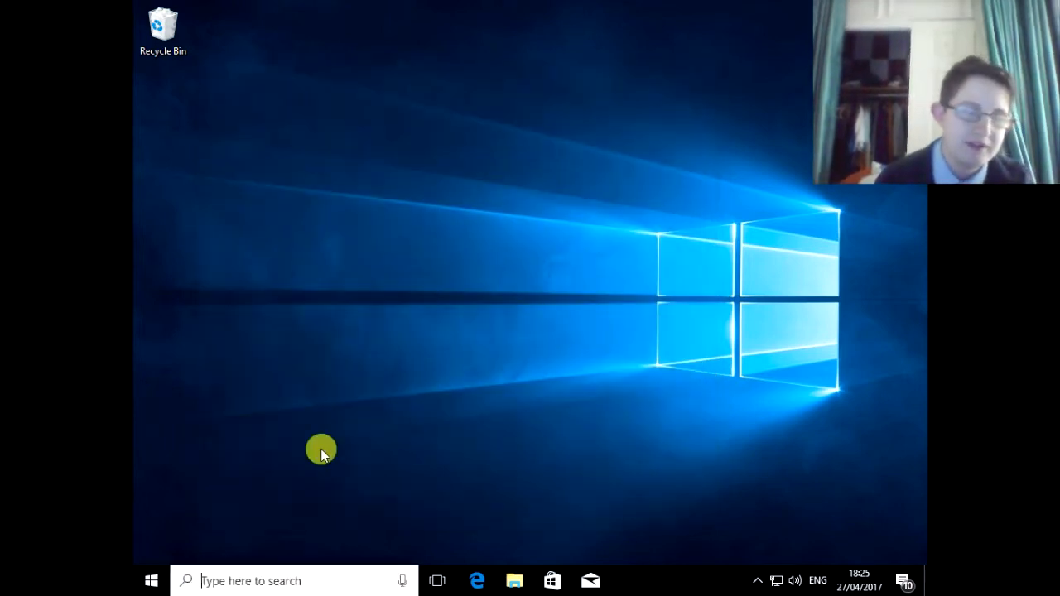
- Search the Start menu for 'mware', then close the Start menu
{"action": "left_click", "coordinate": [150, 581]}
{"action": "type", "text": "v"}
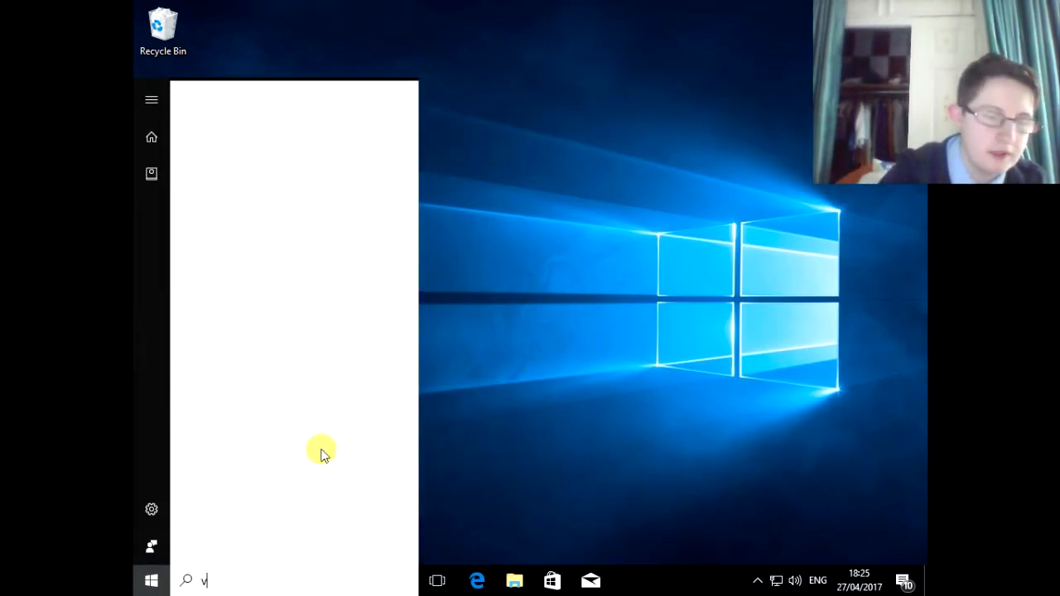
{"action": "type", "text": "mware"}
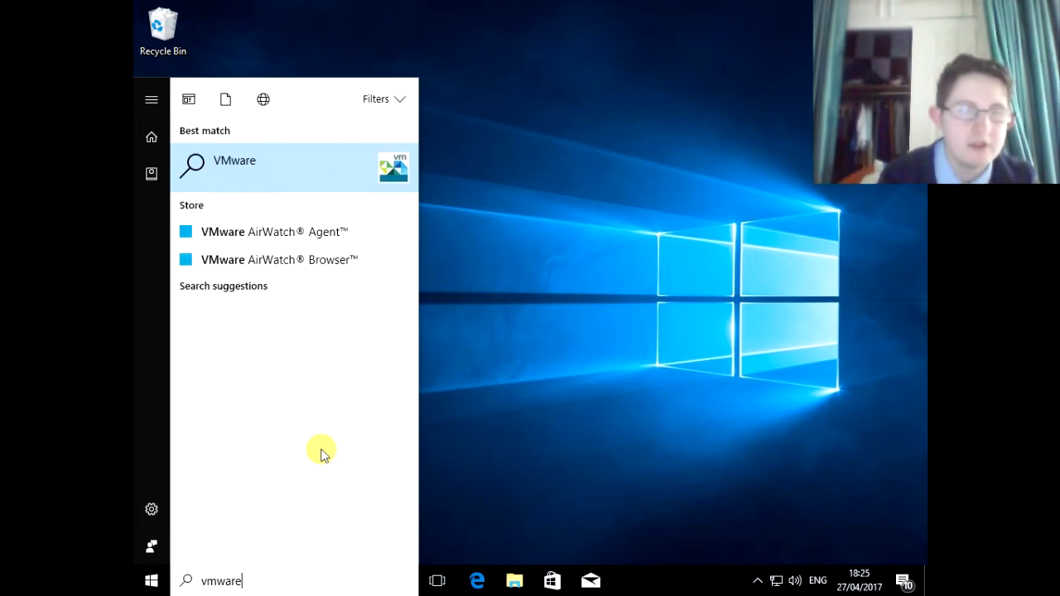
{"action": "mouse_move", "coordinate": [139, 578]}
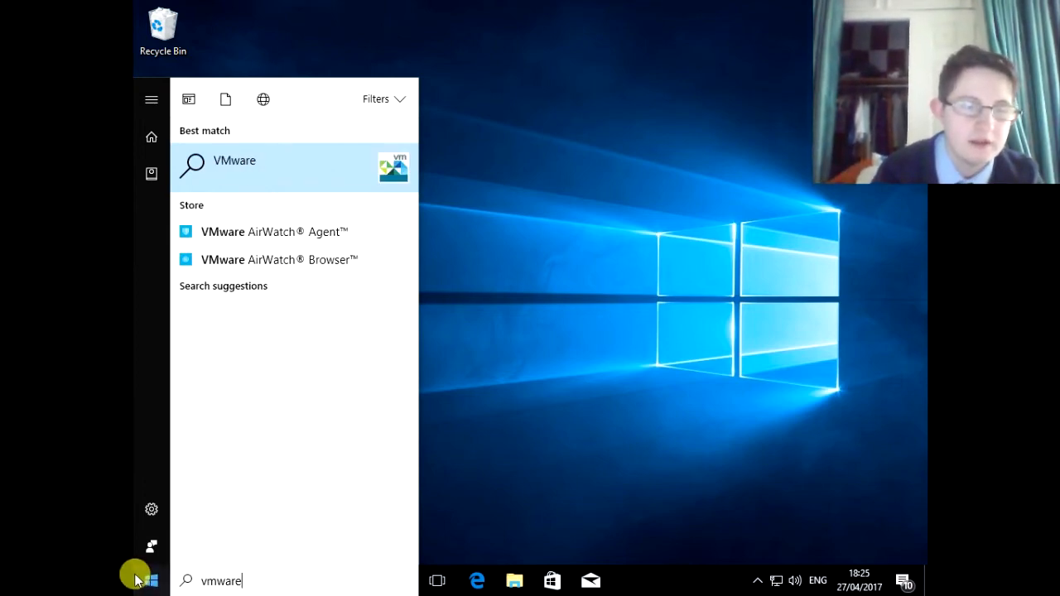
{"action": "left_click", "coordinate": [152, 579]}
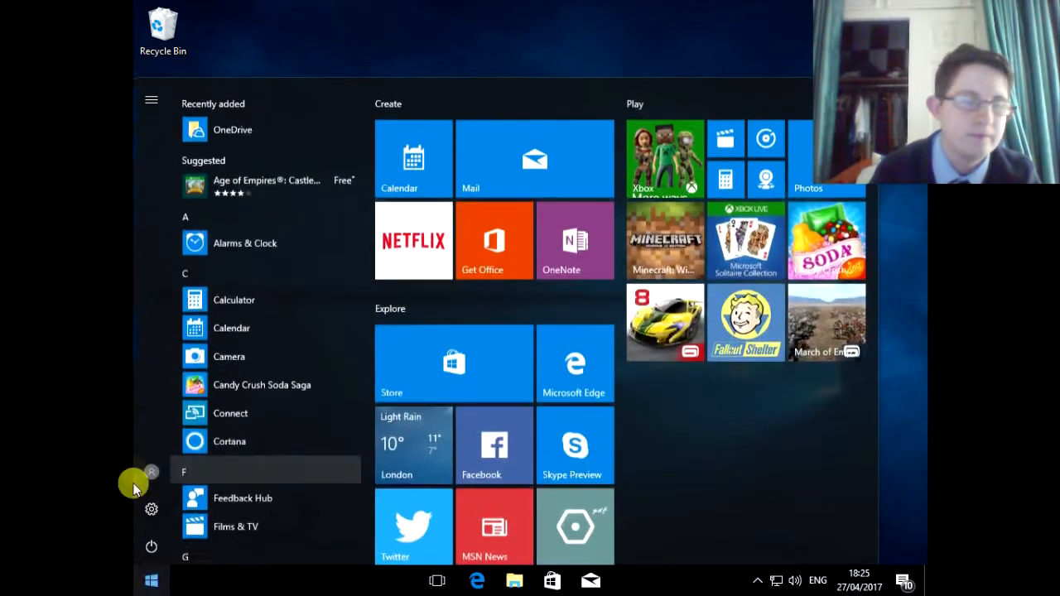
{"action": "left_click", "coordinate": [151, 580]}
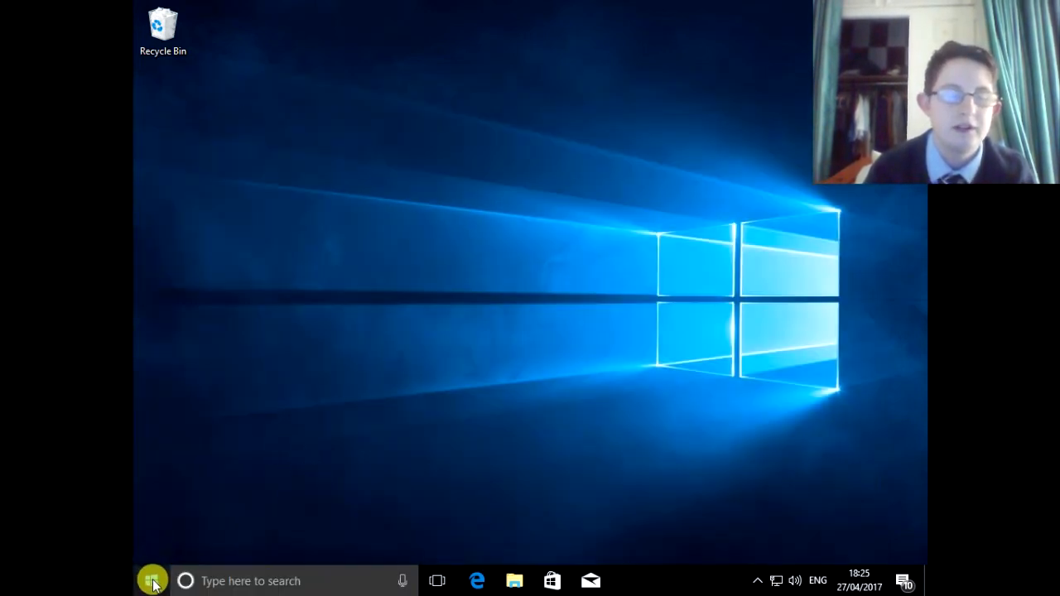
- Restart Windows from the Start menu's Power options
{"action": "left_click", "coordinate": [152, 581]}
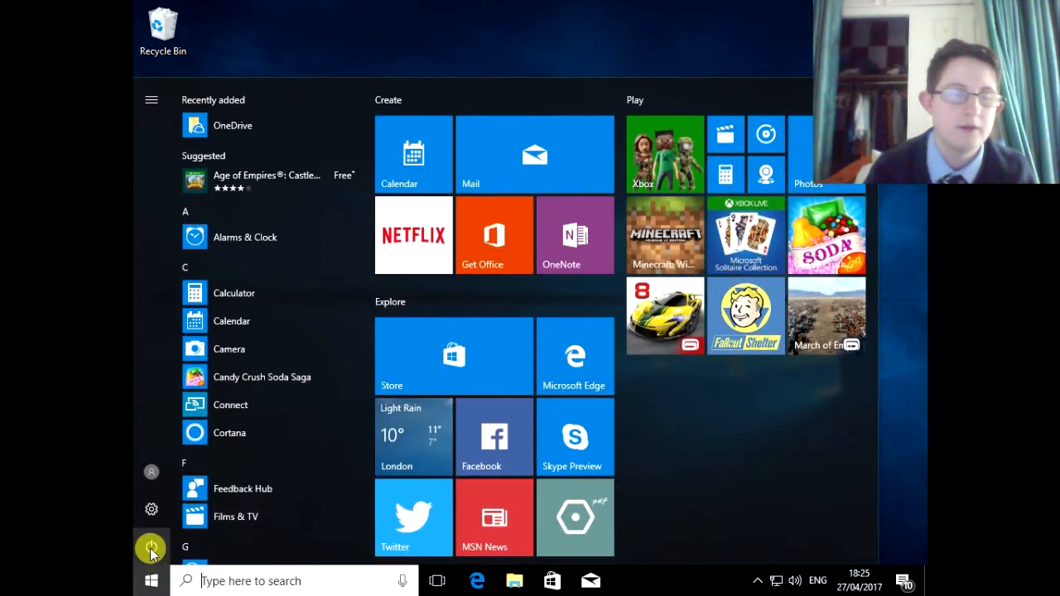
{"action": "left_click", "coordinate": [152, 550]}
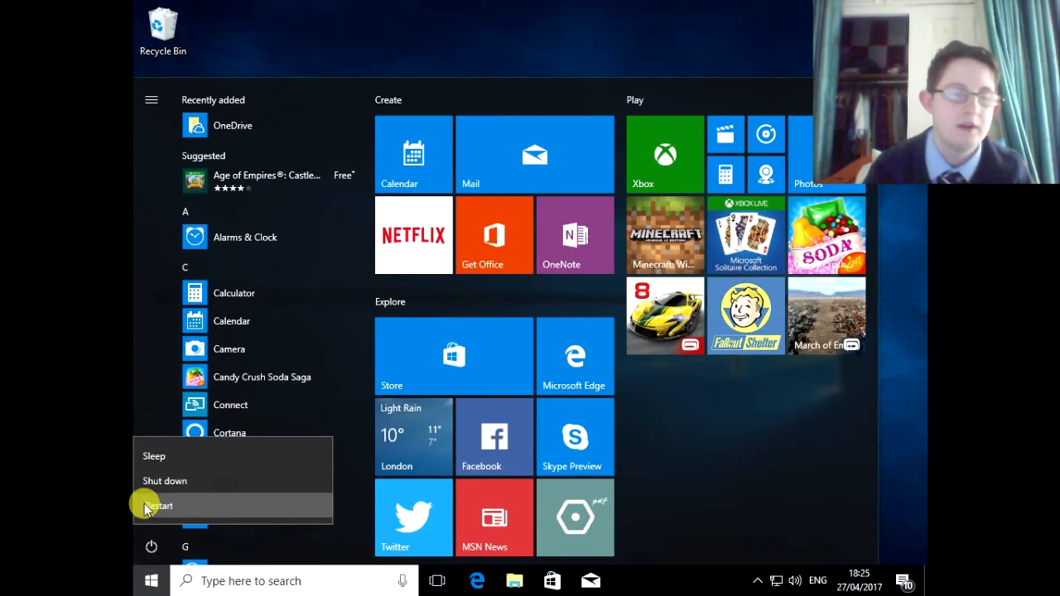
{"action": "left_click", "coordinate": [161, 506]}
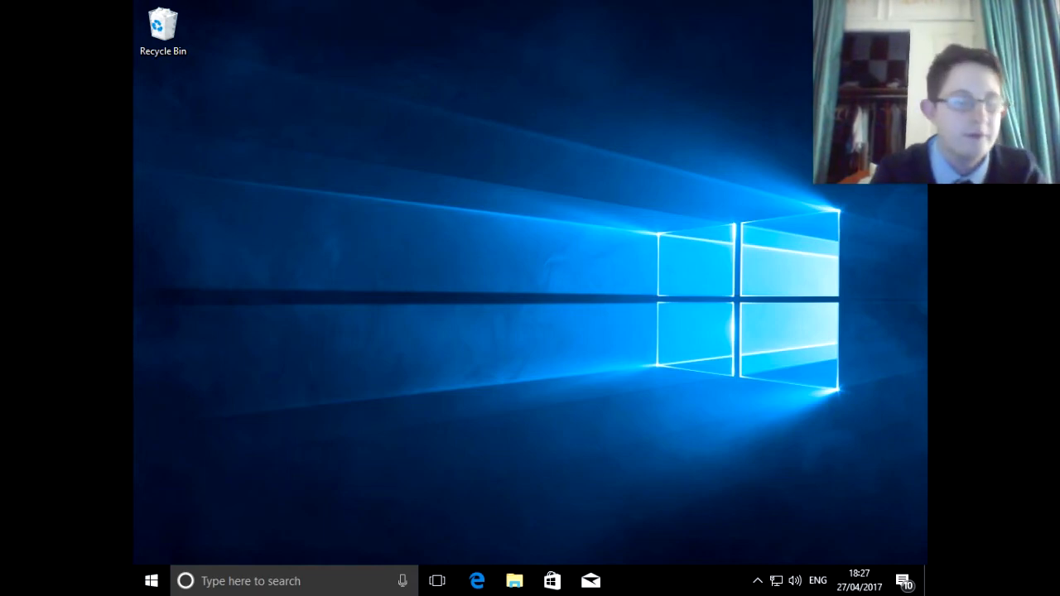
{"action": "left_click", "coordinate": [151, 581]}
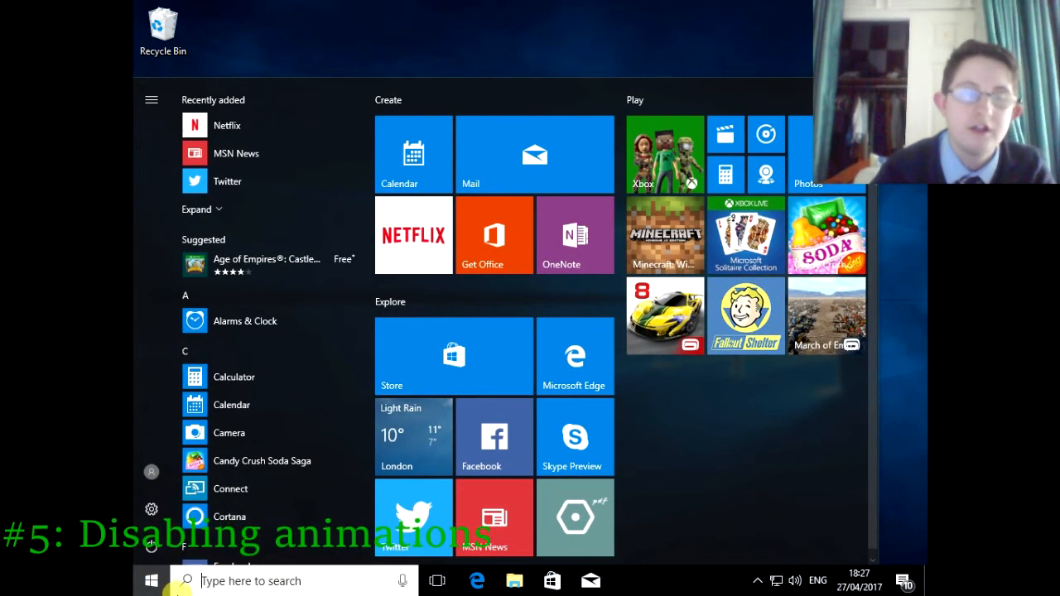
{"action": "left_click", "coordinate": [151, 581]}
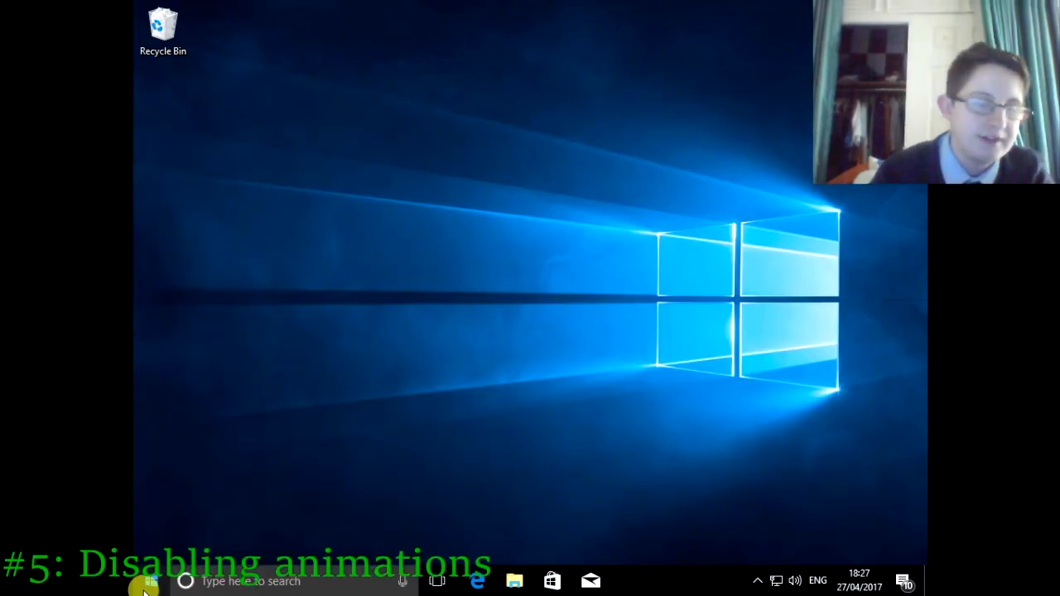
{"action": "left_click", "coordinate": [151, 581]}
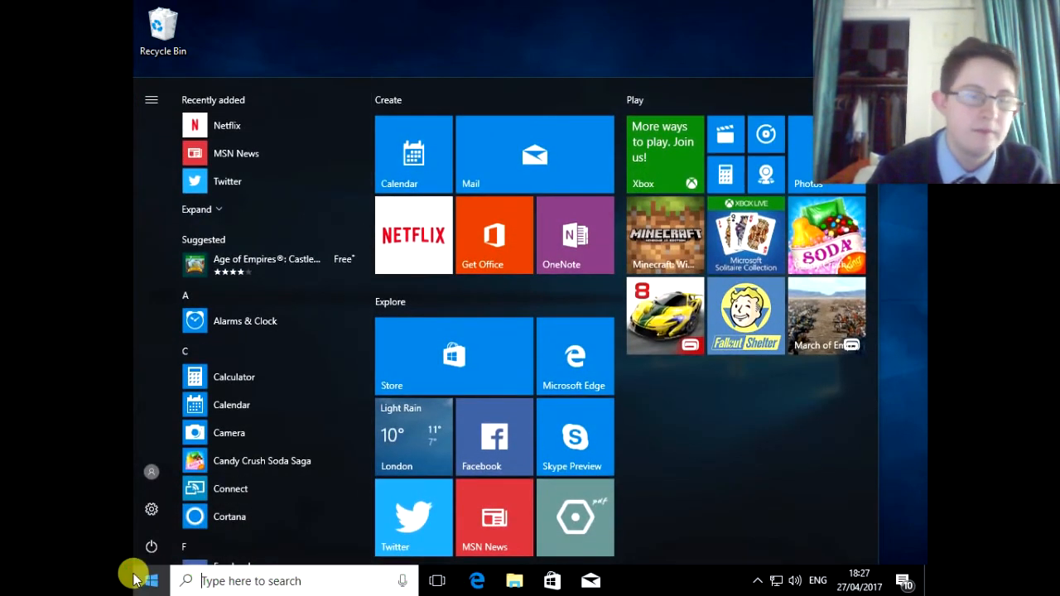
{"action": "left_click", "coordinate": [151, 580]}
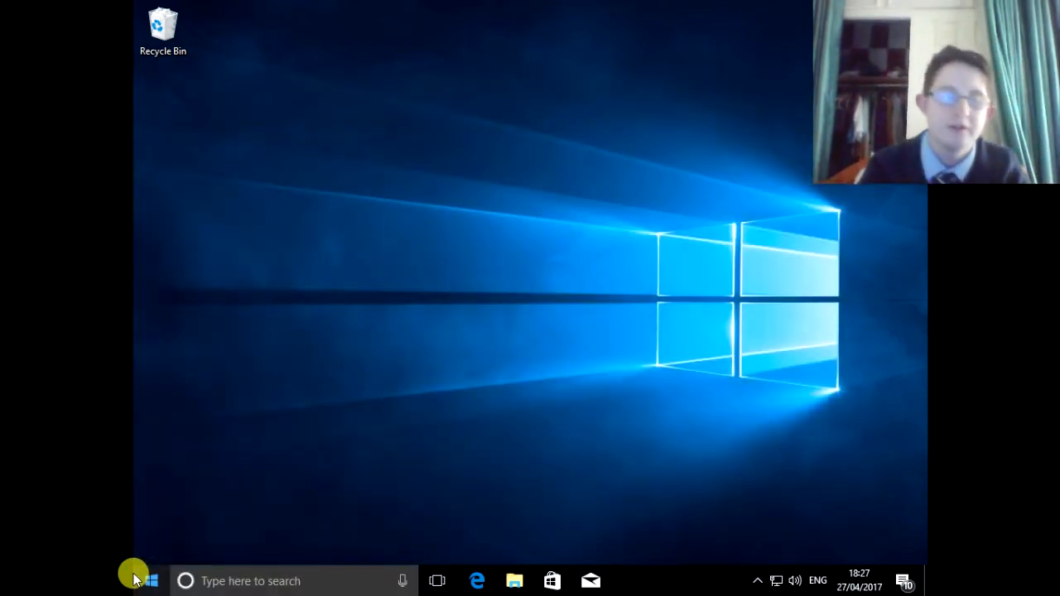
{"action": "left_click", "coordinate": [151, 581]}
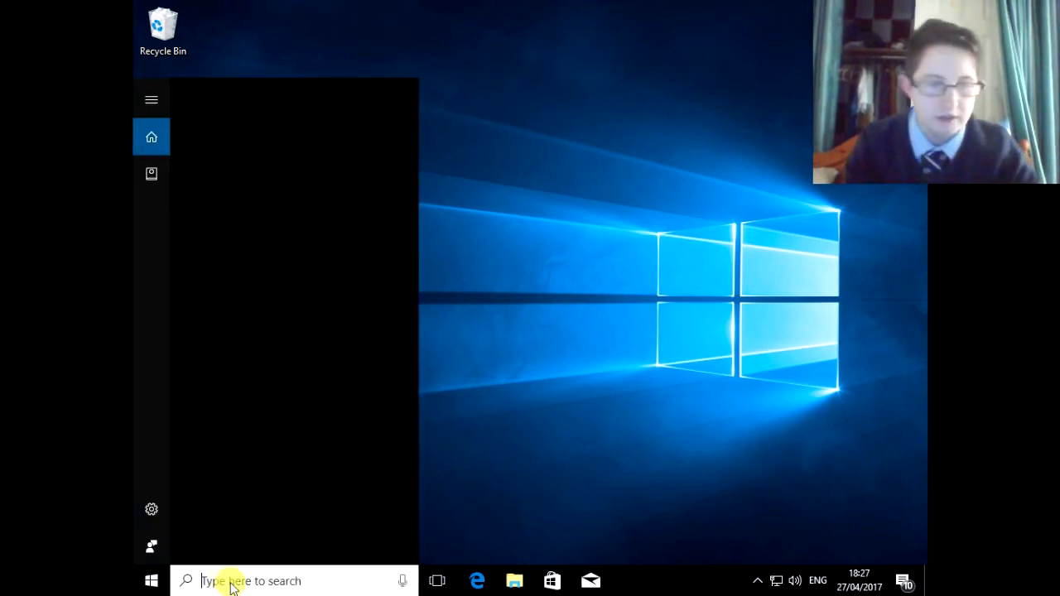
{"action": "left_click", "coordinate": [477, 581]}
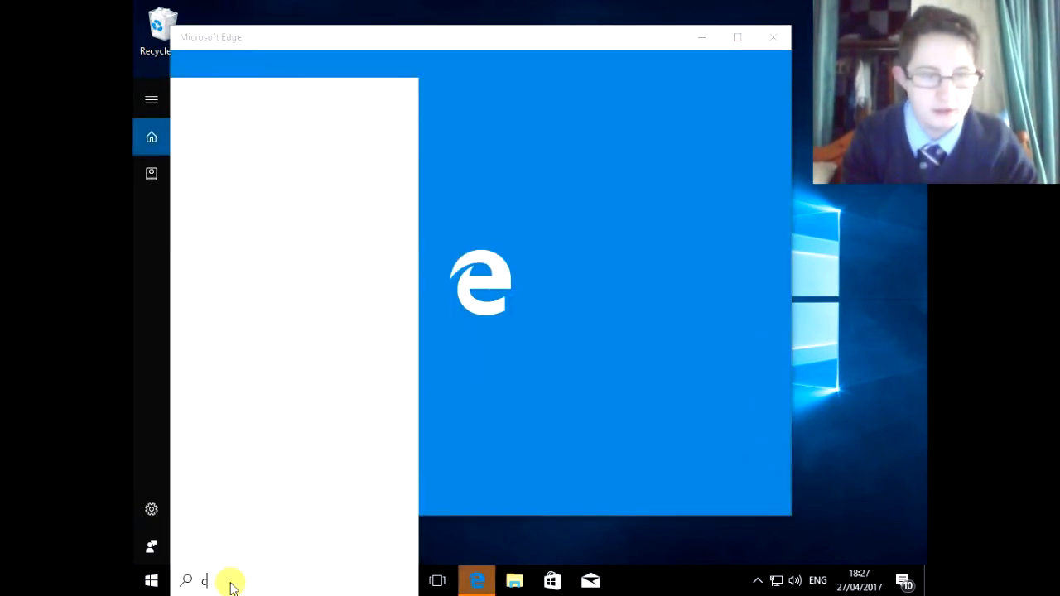
{"action": "type", "text": "ontrol panel"}
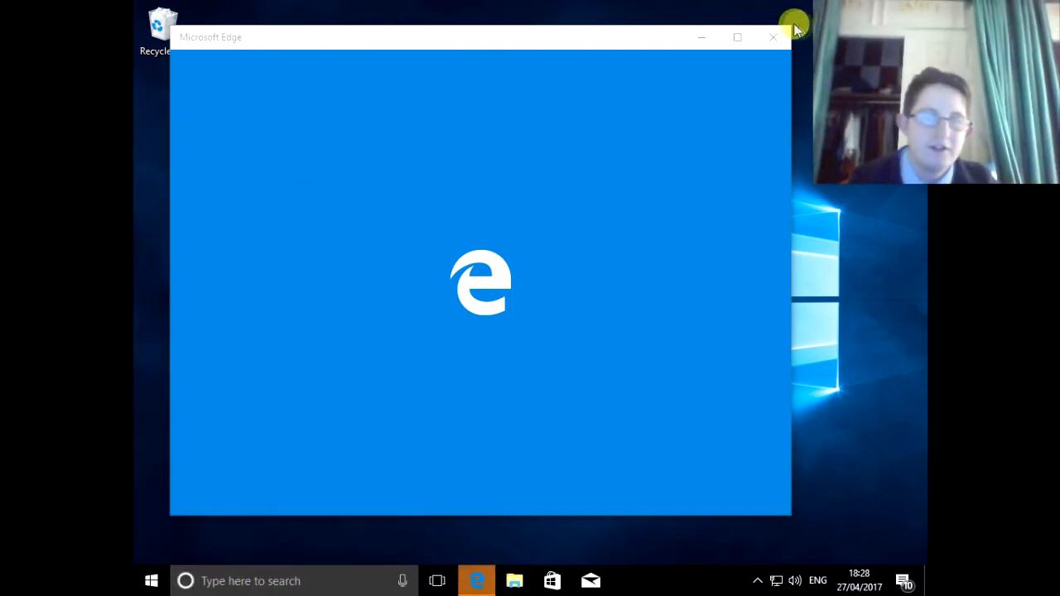
{"action": "left_click", "coordinate": [773, 37]}
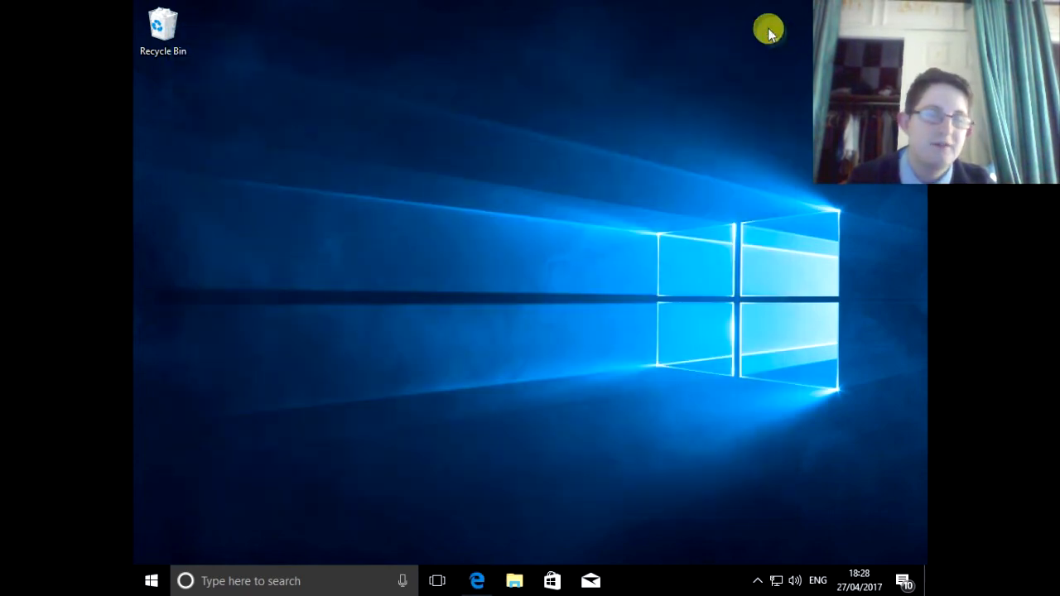
{"action": "mouse_move", "coordinate": [527, 334]}
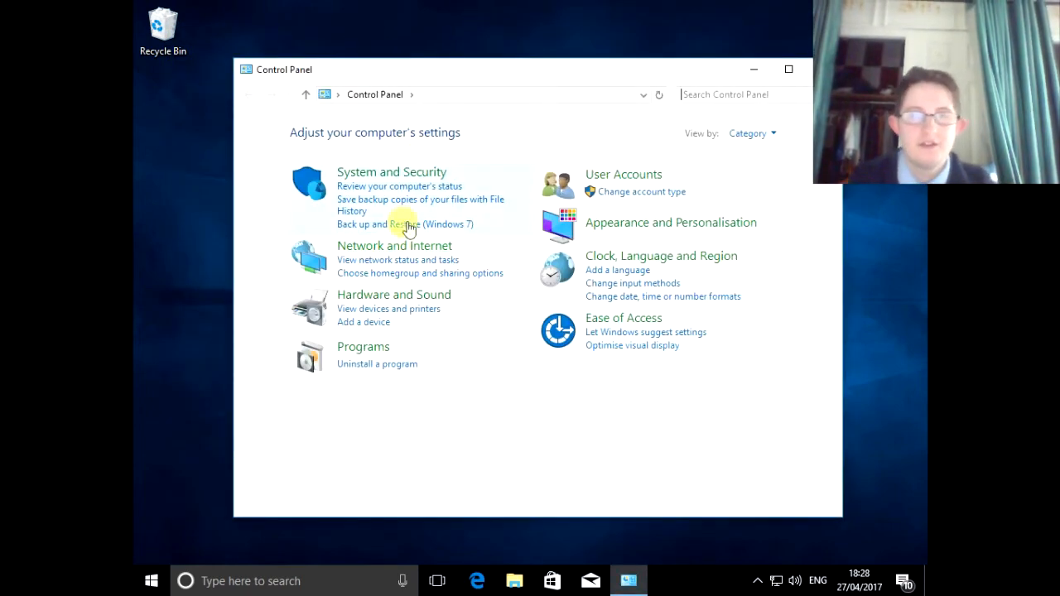
{"action": "mouse_move", "coordinate": [421, 177]}
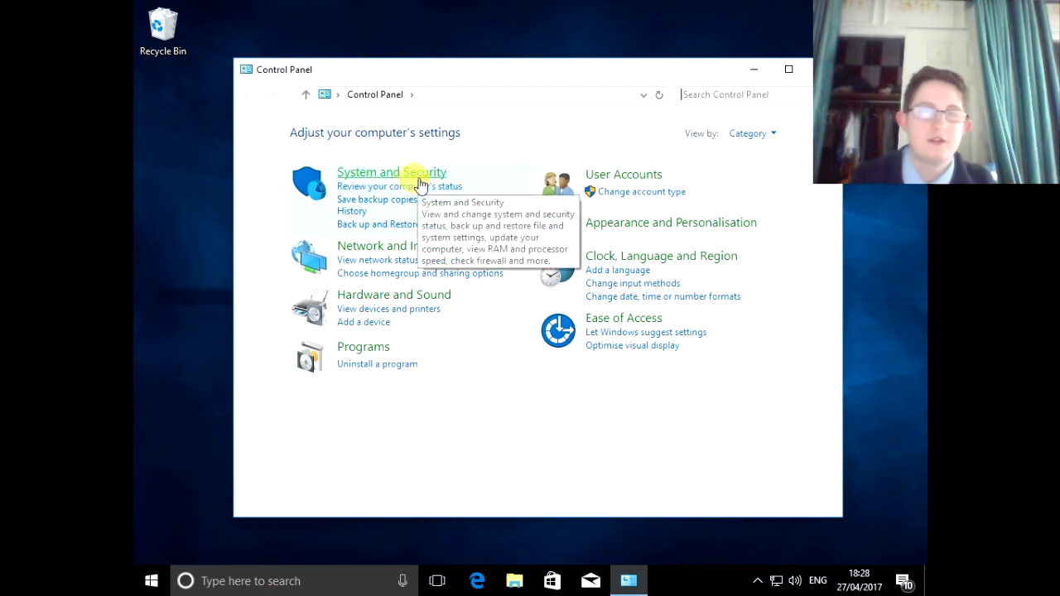
- Choose 'Adjust for best performance' in System's Advanced system settings Performance Options
{"action": "left_click", "coordinate": [391, 171]}
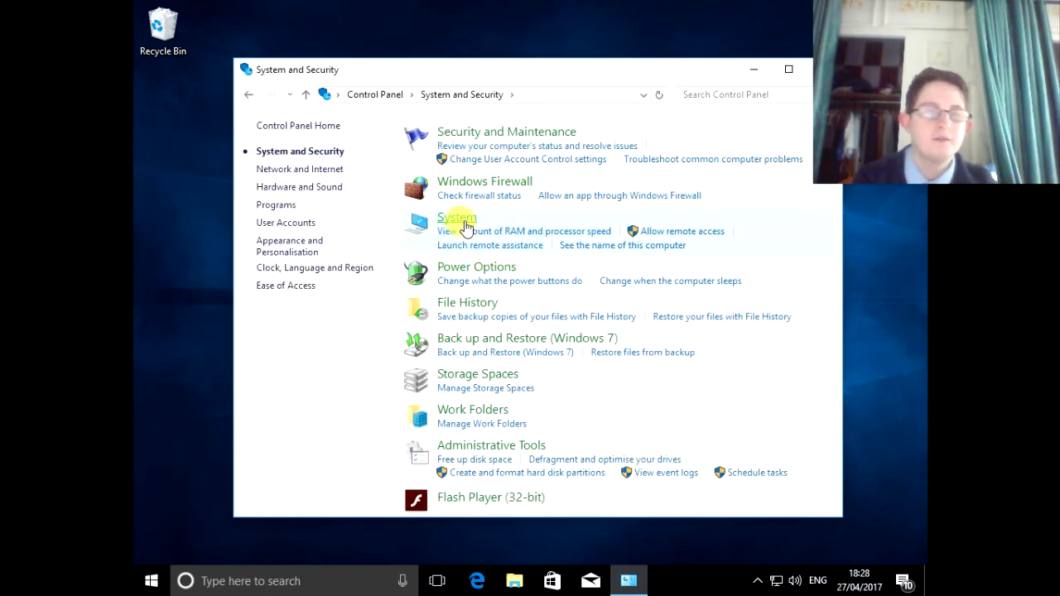
{"action": "left_click", "coordinate": [457, 218]}
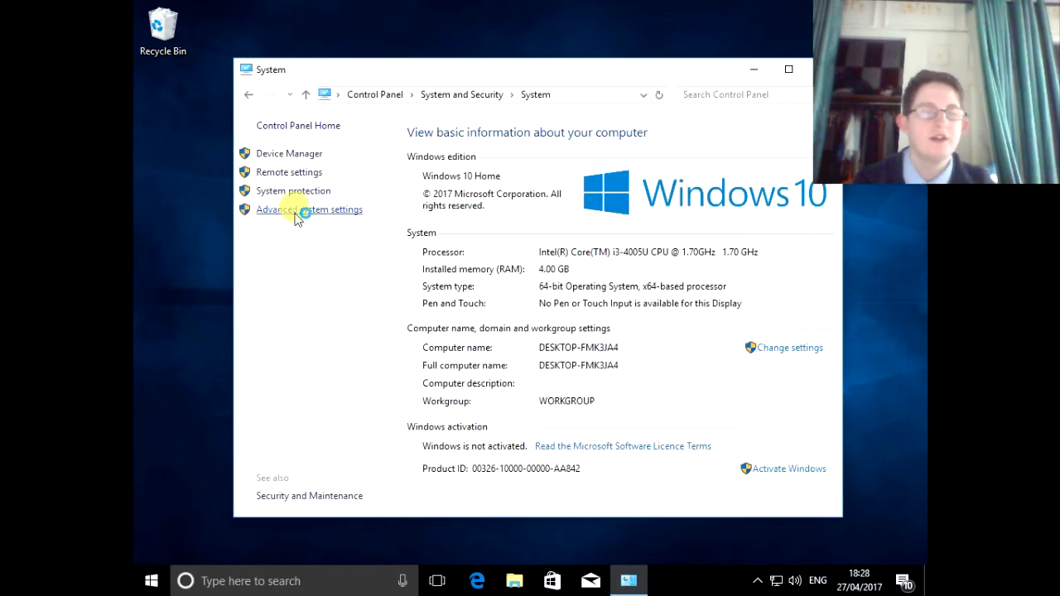
{"action": "left_click", "coordinate": [309, 209]}
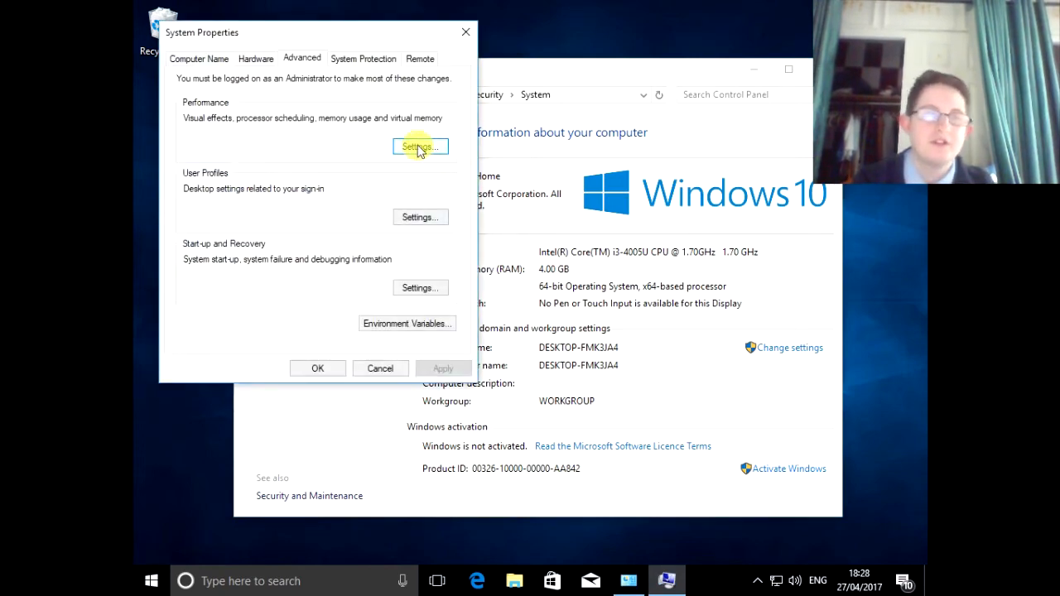
{"action": "left_click", "coordinate": [419, 147]}
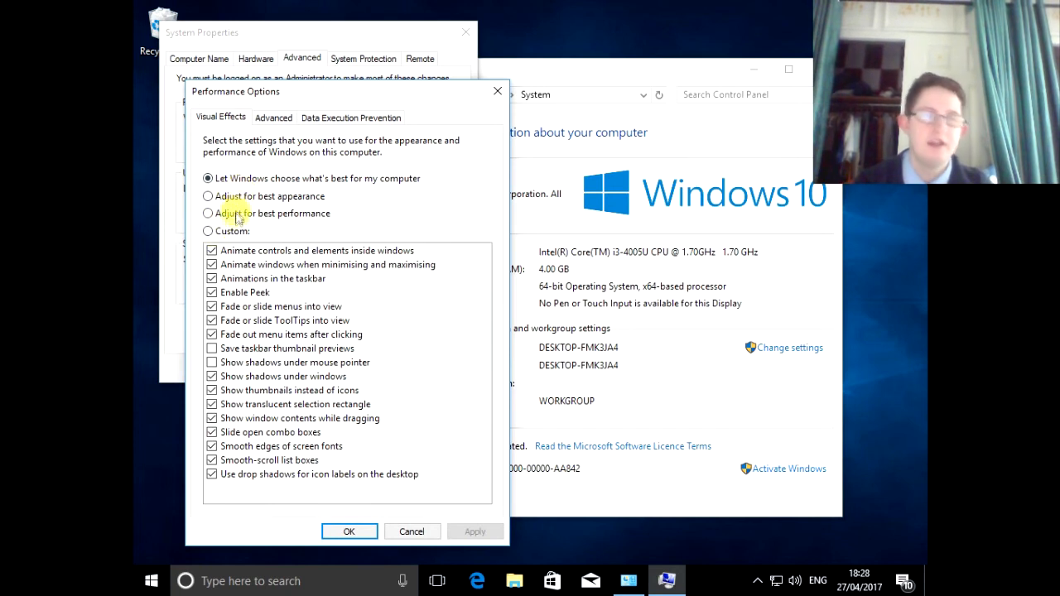
{"action": "left_click", "coordinate": [208, 213]}
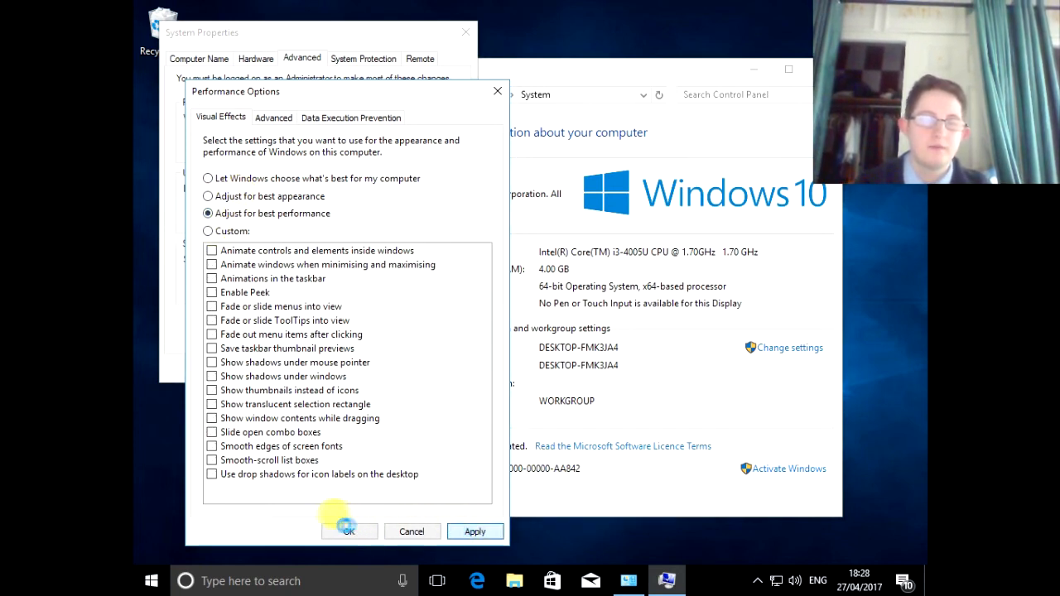
{"action": "left_click", "coordinate": [349, 531]}
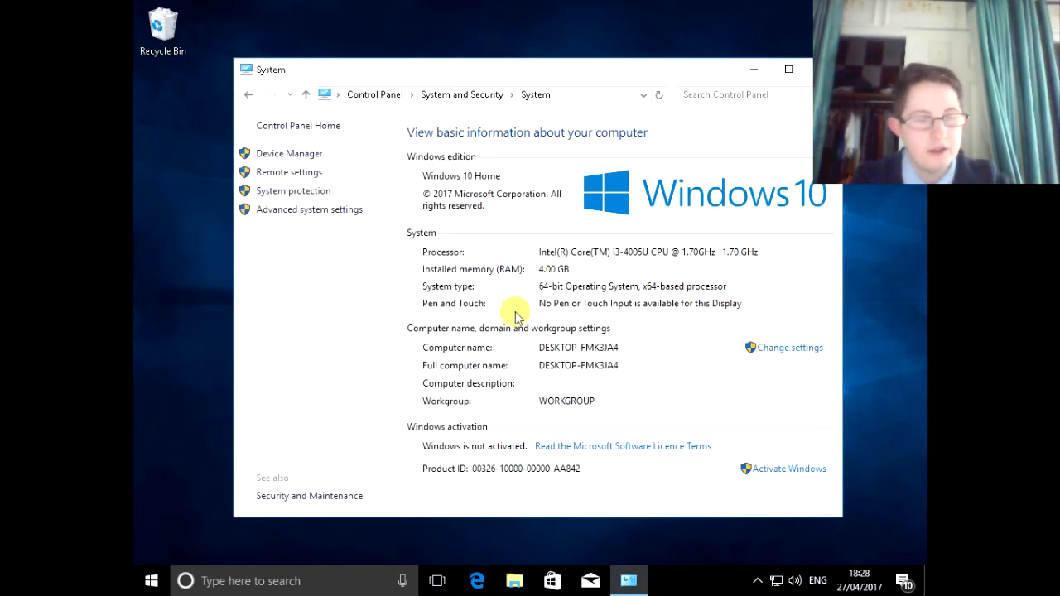
{"action": "left_click", "coordinate": [151, 581]}
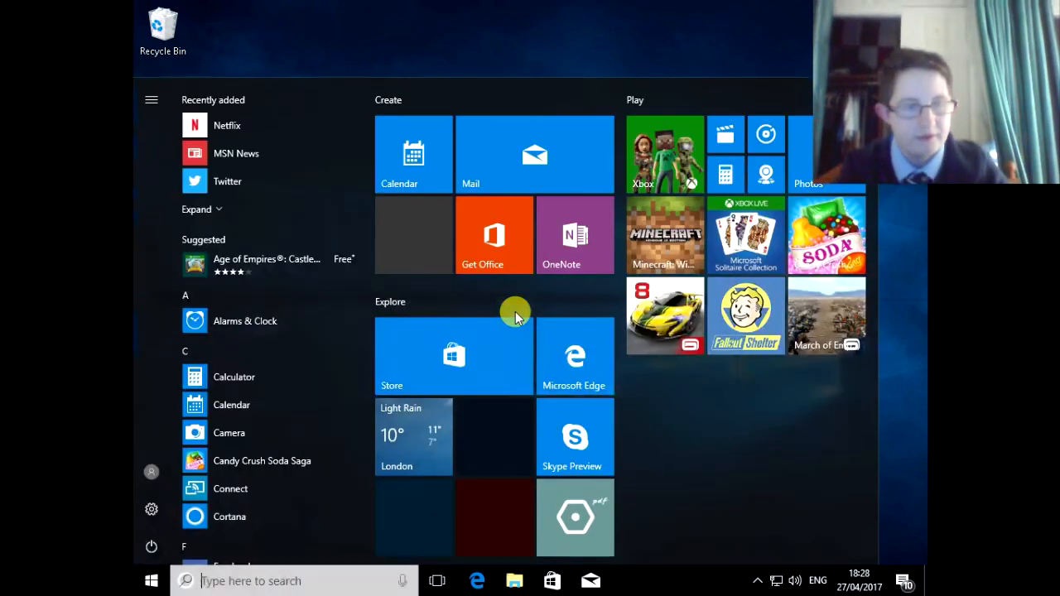